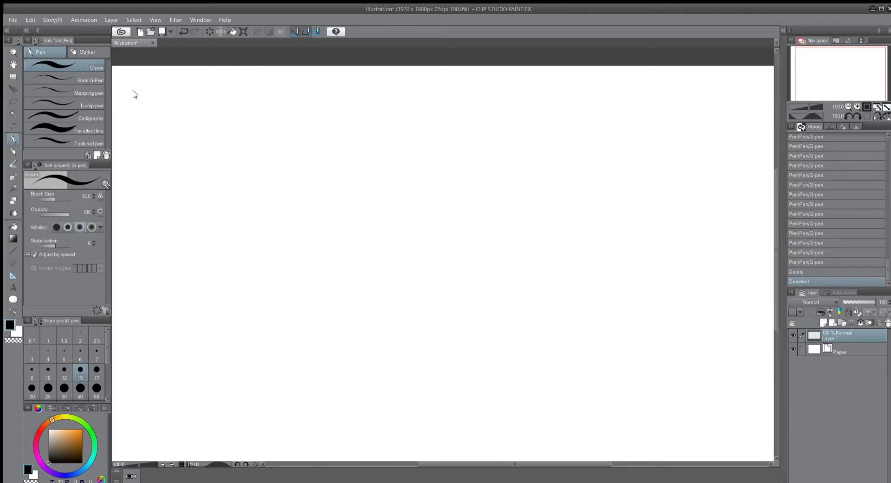
mouse_move(586, 43)
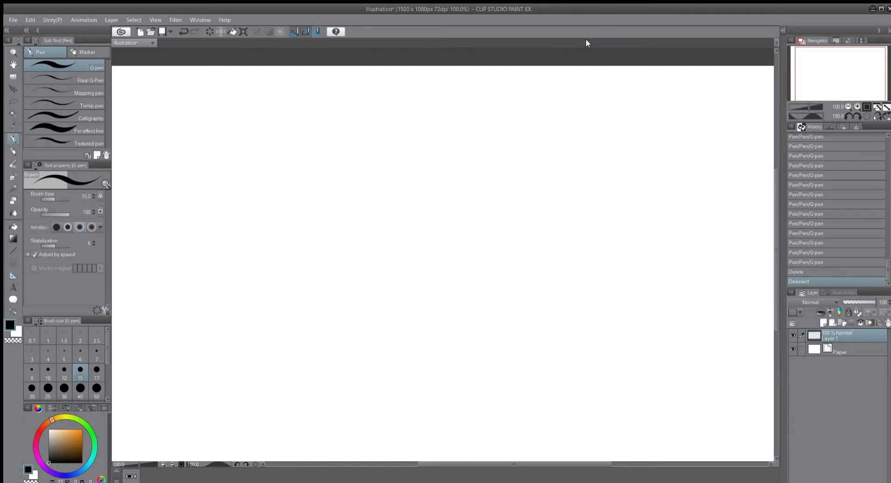
mouse_move(372, 161)
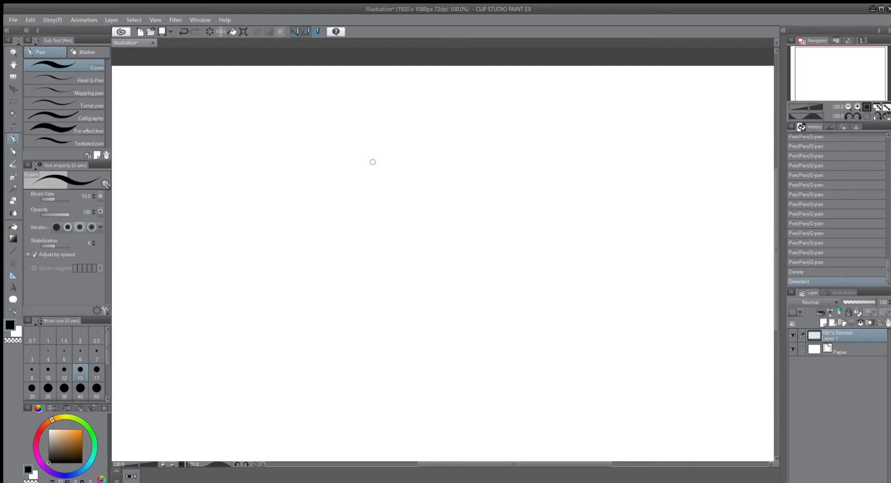
mouse_move(483, 199)
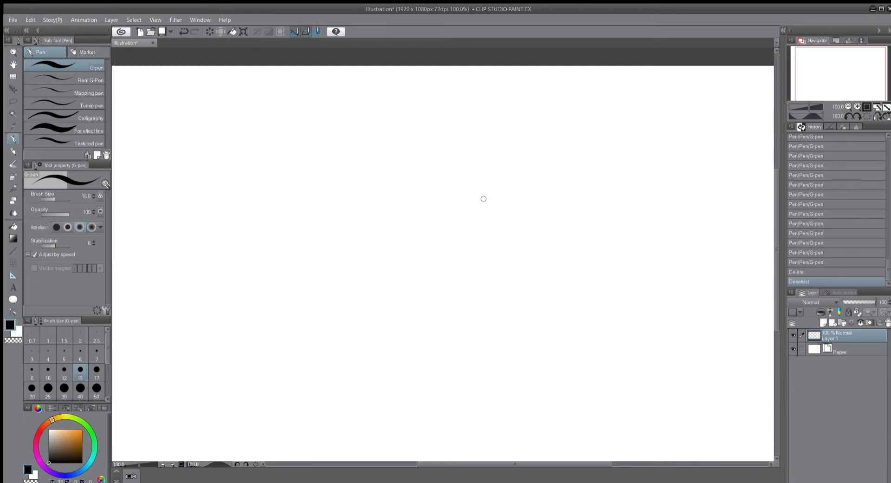
mouse_move(399, 232)
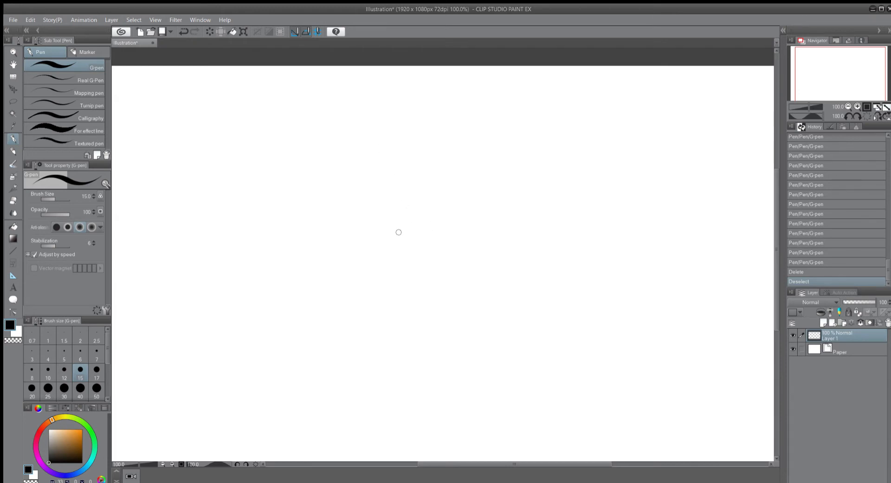
mouse_move(436, 234)
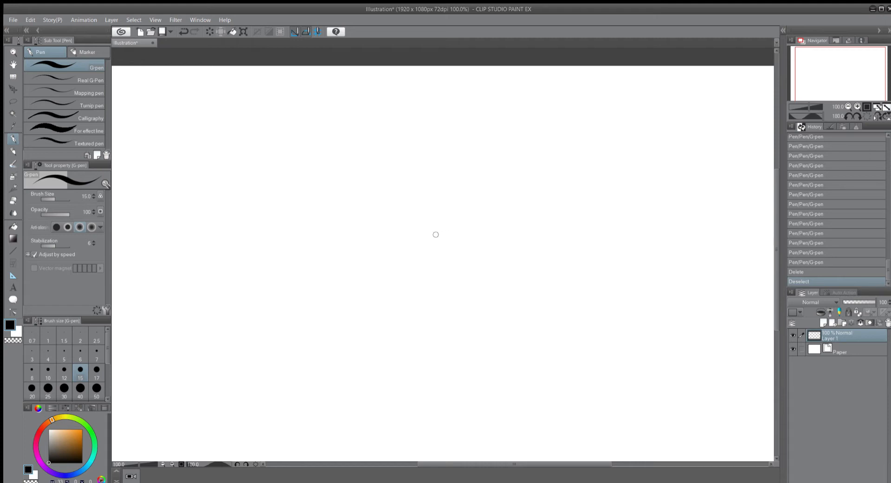
Step: Make a short G-pen test stroke near the centre of the blank canvas
drag(435, 245, 455, 243)
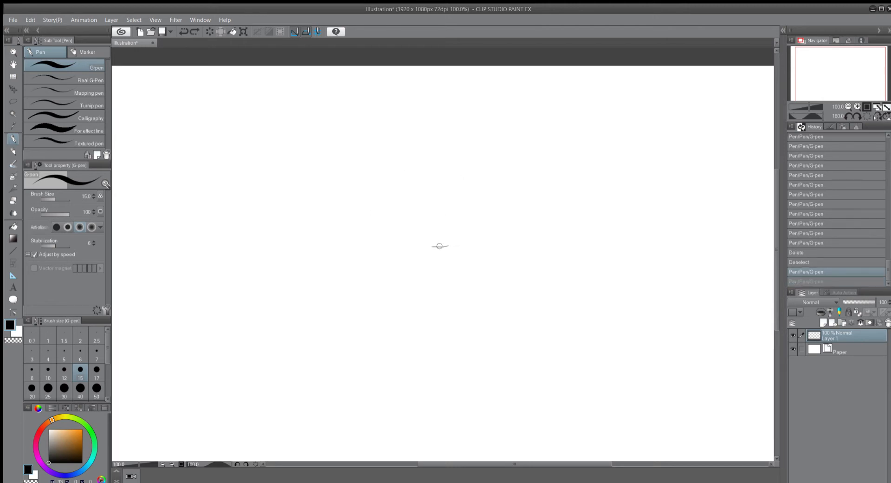
Step: Draw the curved U-shaped head outline in the upper middle of the canvas
drag(433, 246, 471, 227)
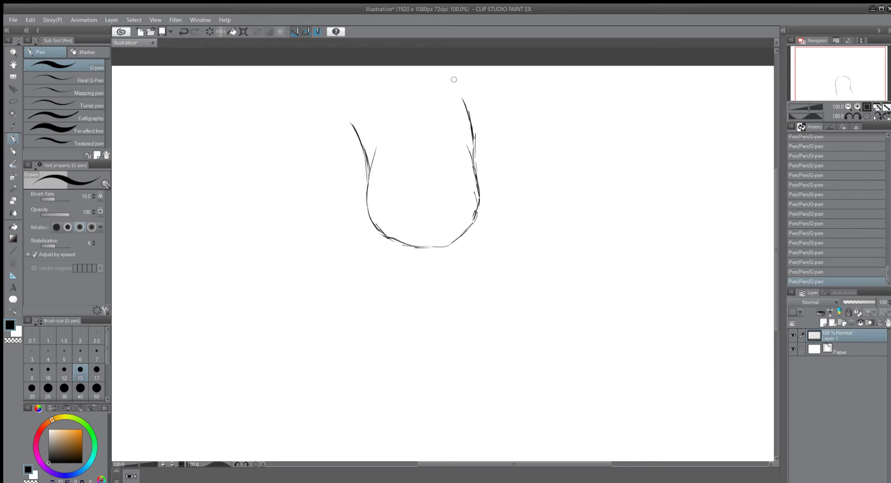
mouse_move(463, 209)
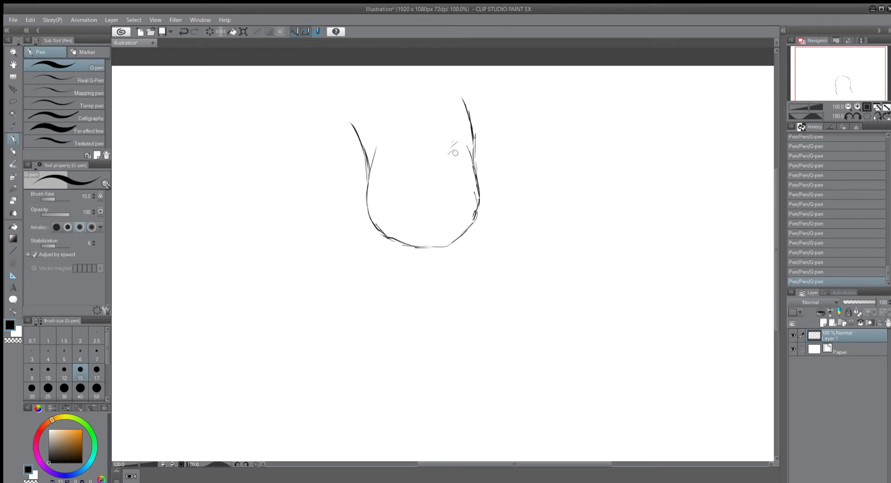
Step: Hatch the right and left inner sides of the head and ink a thick bottom line
drag(450, 142, 459, 202)
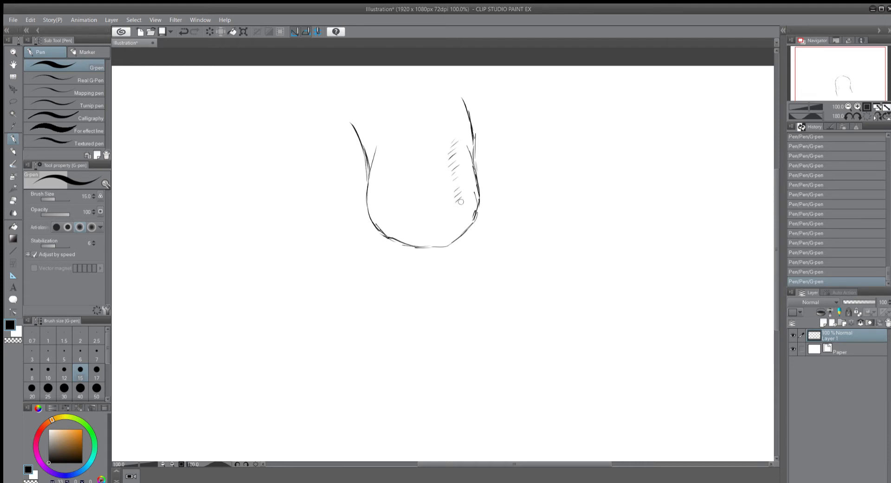
drag(455, 193, 460, 224)
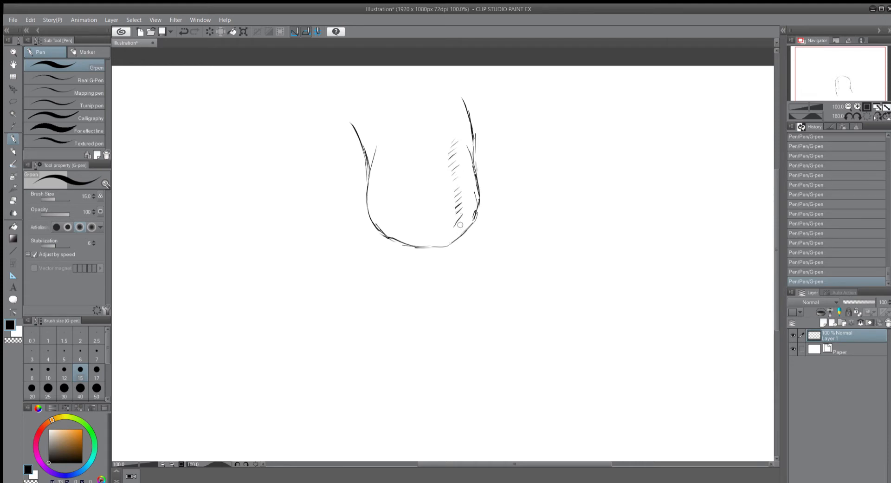
mouse_move(403, 161)
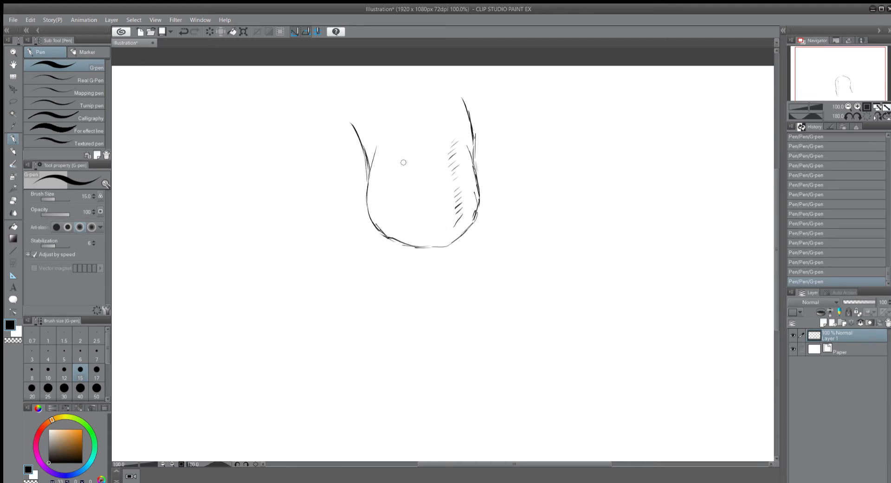
drag(405, 163, 405, 227)
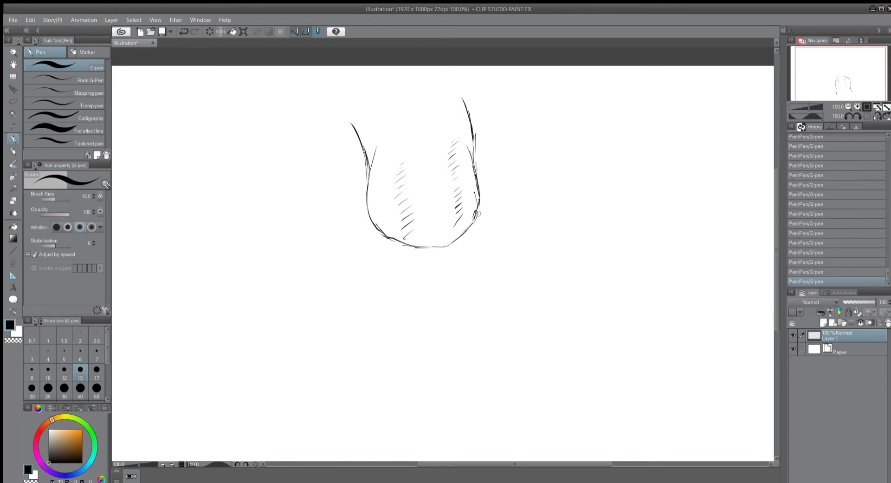
drag(477, 210, 471, 230)
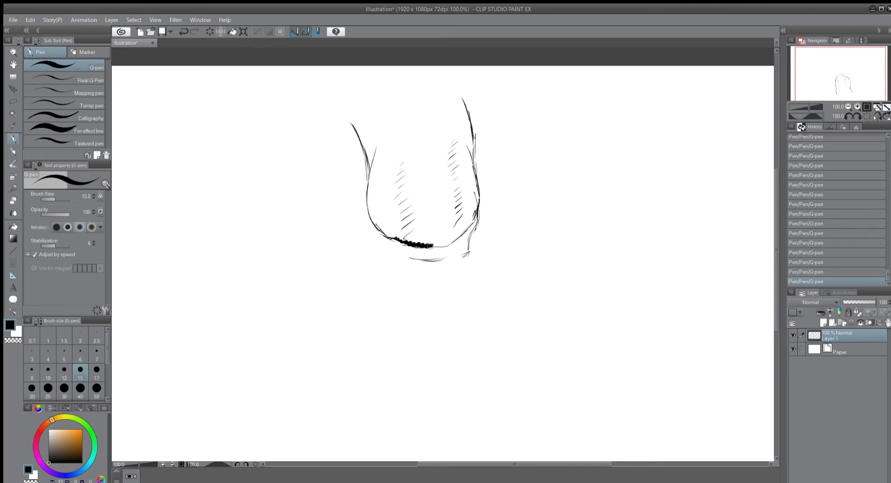
Step: Darken the head's lower rim and corners, hatch its upper middle, and add a second rim line
drag(405, 245, 458, 233)
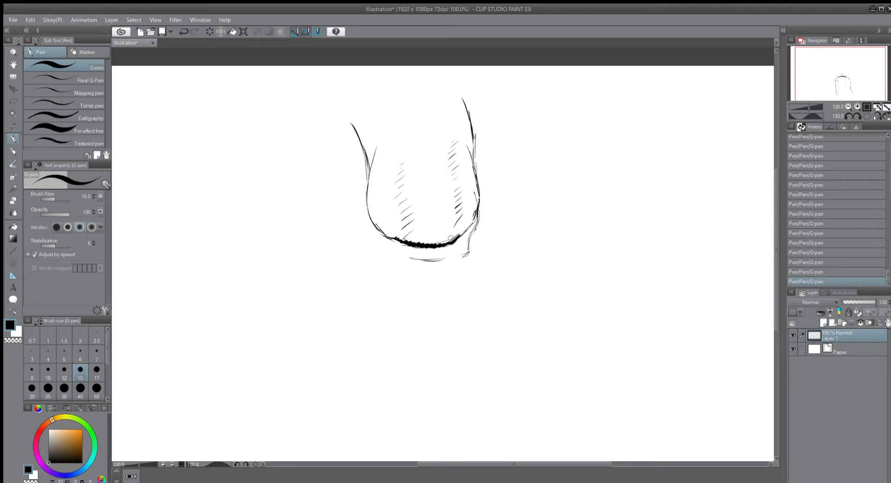
drag(463, 213, 454, 242)
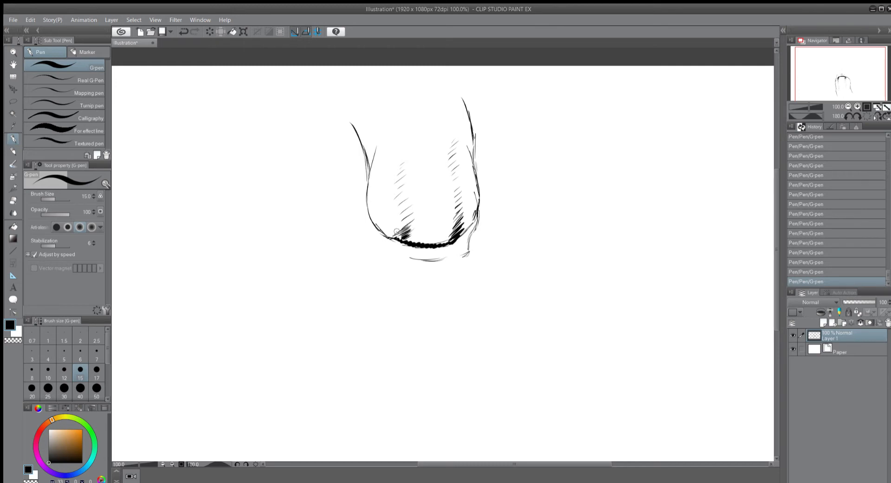
drag(403, 205, 398, 232)
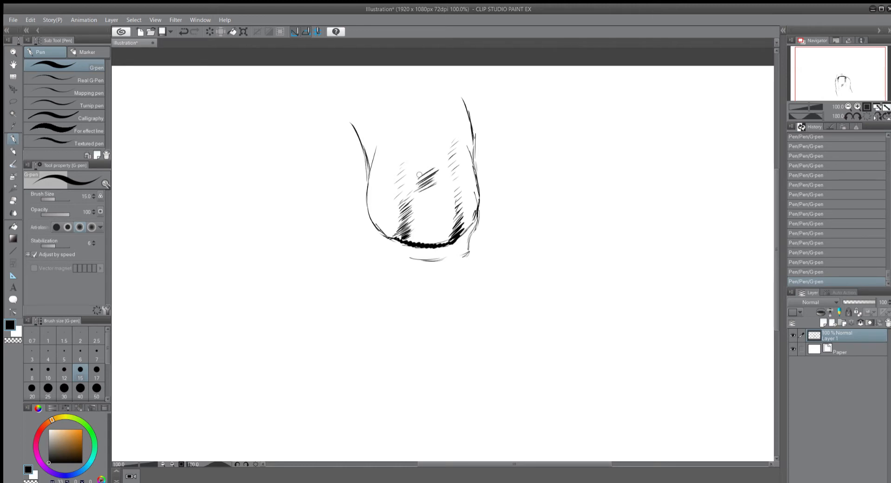
drag(418, 179, 432, 164)
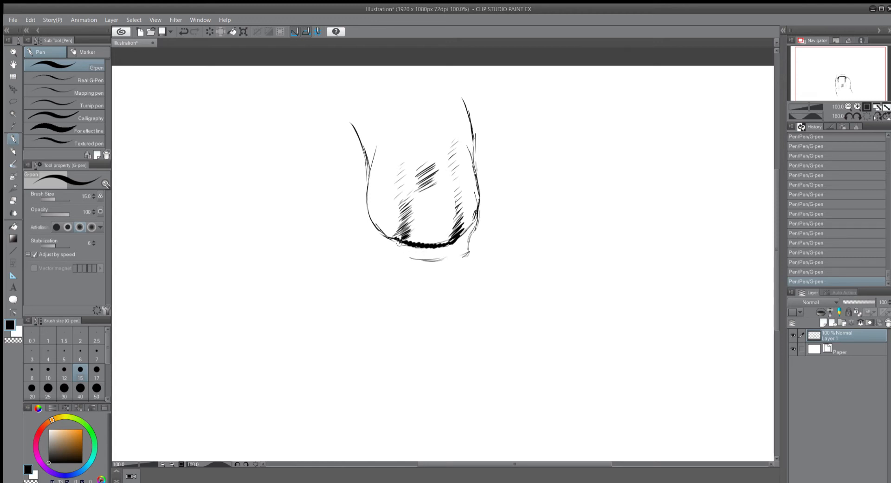
drag(398, 239, 443, 248)
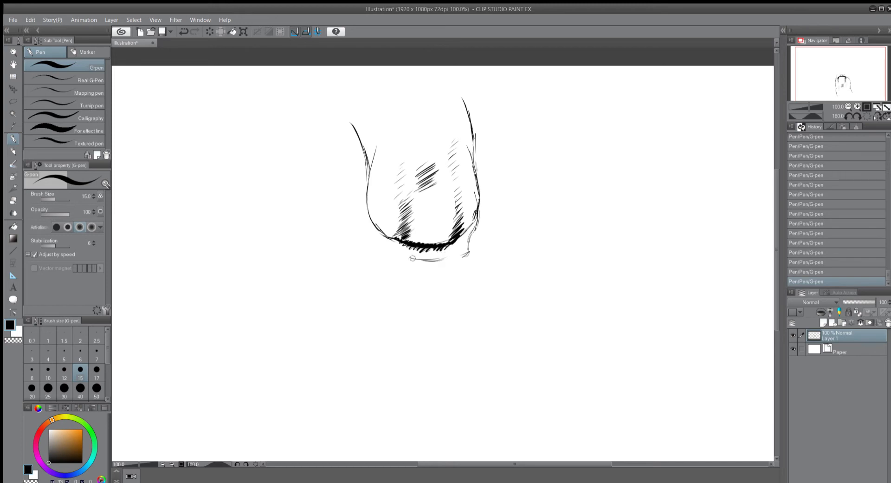
drag(400, 257, 449, 259)
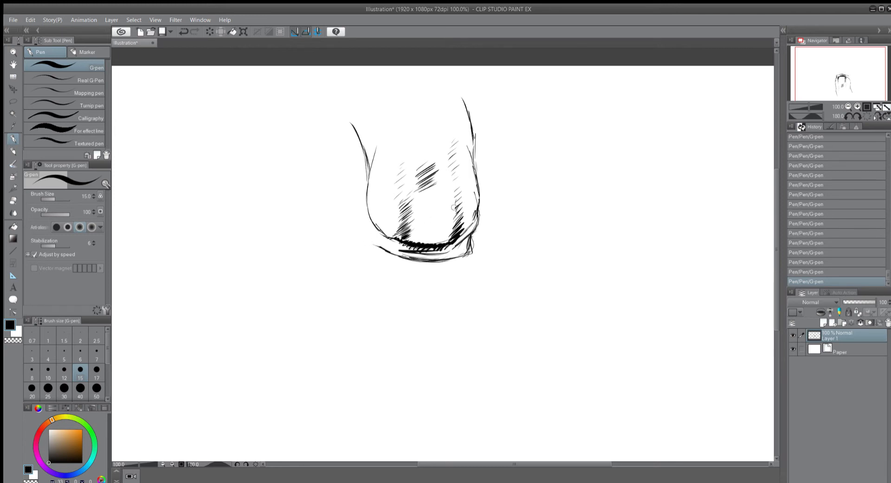
mouse_move(455, 253)
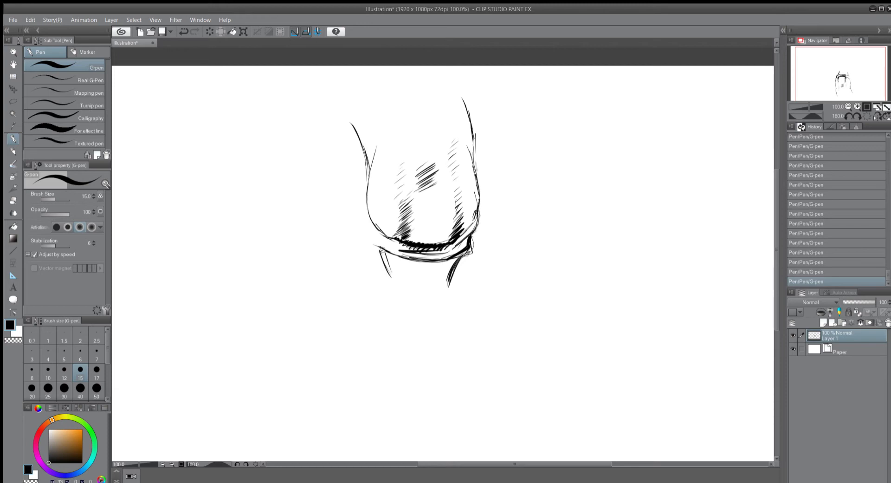
Step: Draw the jaw sides and rows of teeth, shading the jaw with dark strokes
drag(381, 253, 392, 270)
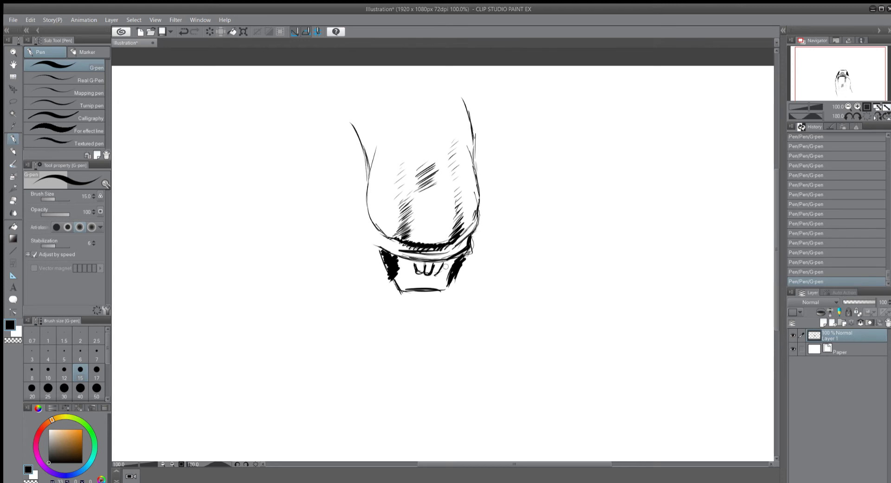
drag(432, 267, 449, 266)
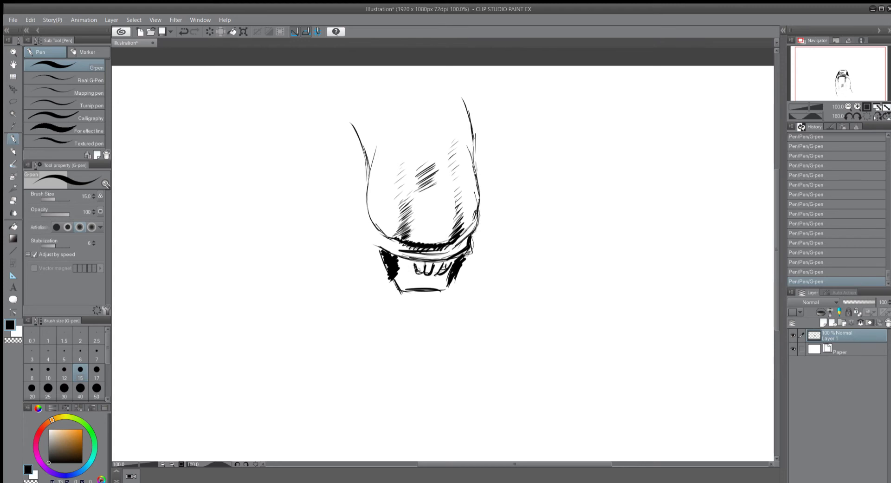
drag(397, 267, 449, 270)
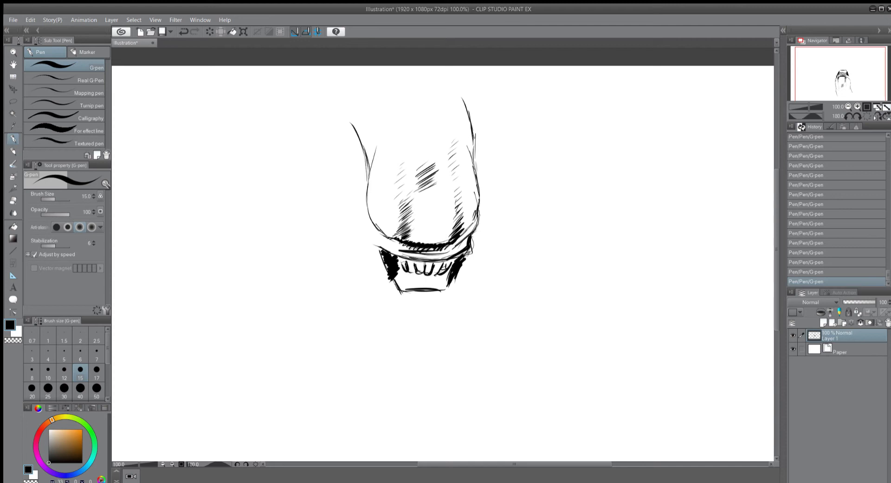
drag(397, 273, 415, 281)
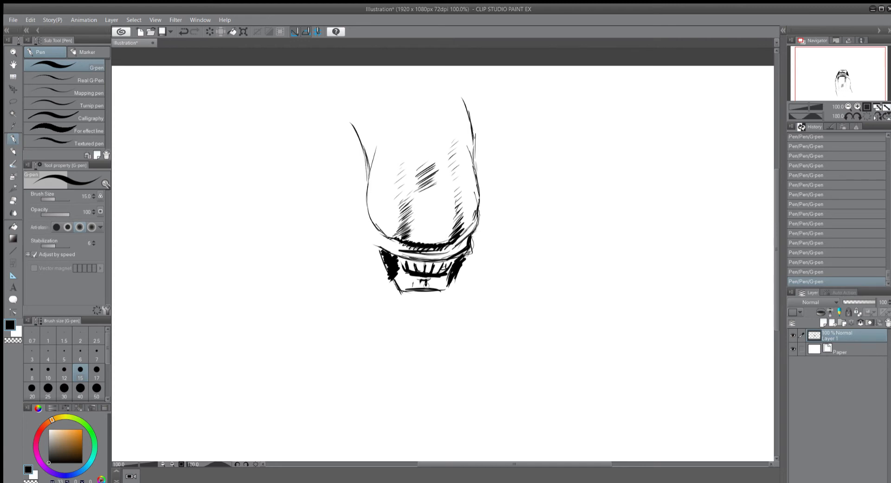
drag(397, 278, 448, 278)
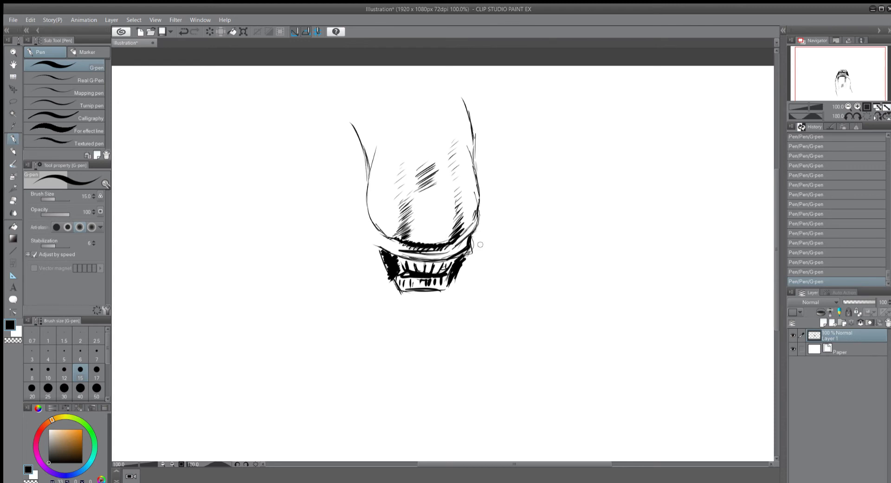
mouse_move(476, 230)
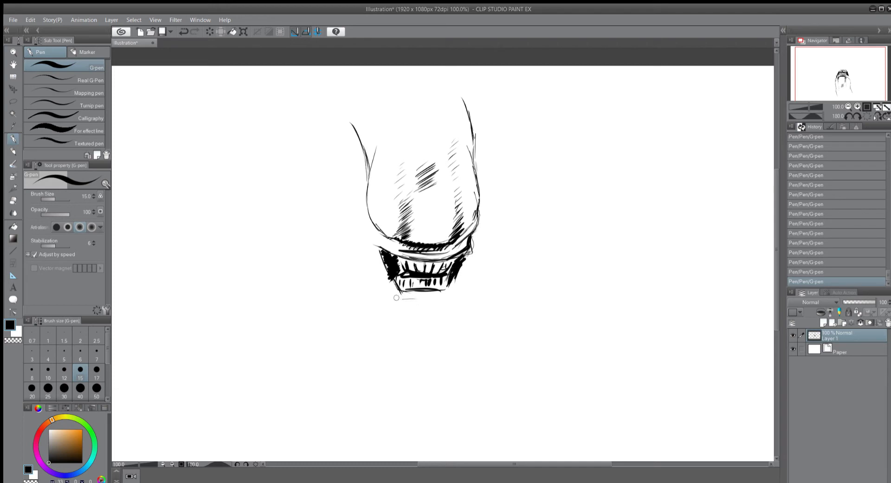
Step: Ink the jaw's underside and curved chin outline, then hatch the lower jaw's sides
drag(396, 296, 415, 299)
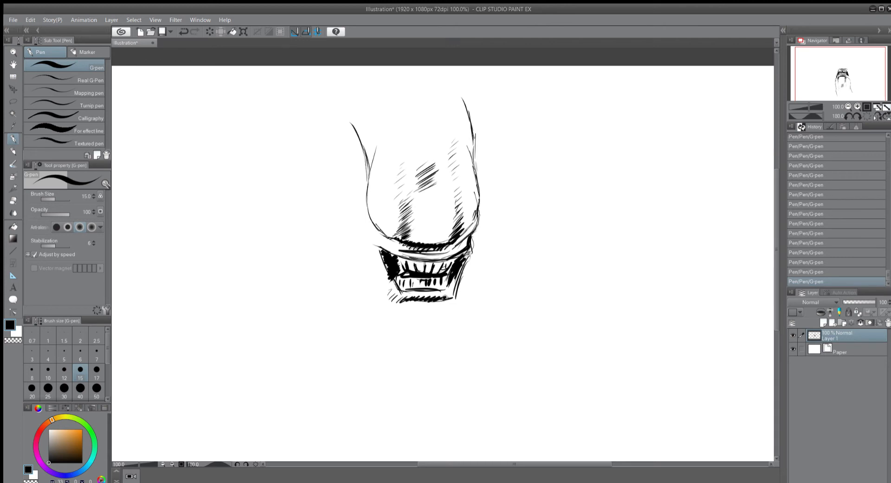
drag(398, 311, 438, 313)
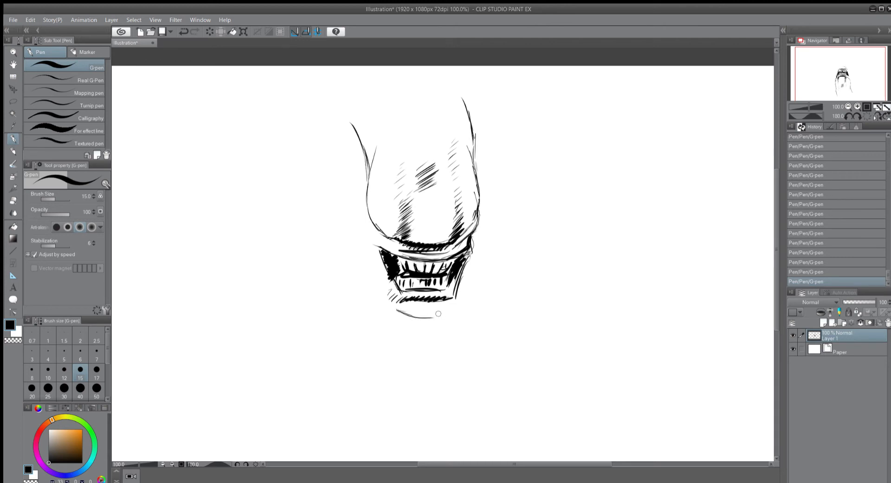
drag(397, 311, 463, 307)
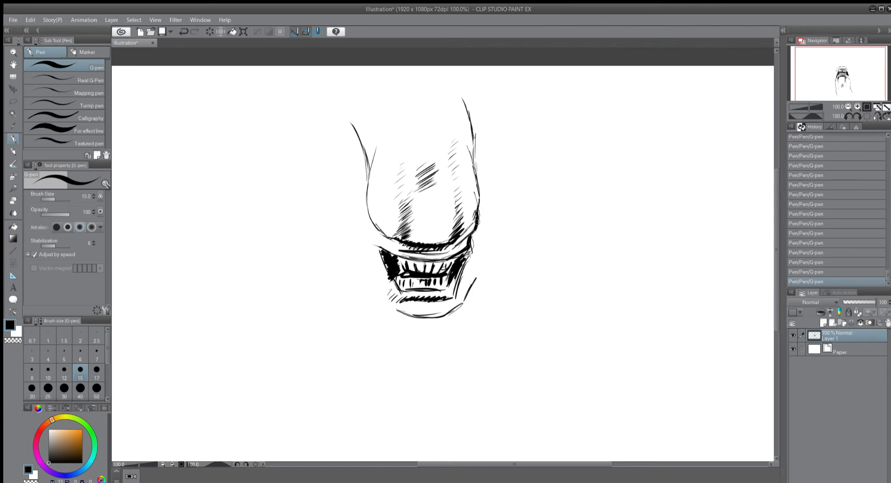
click(478, 236)
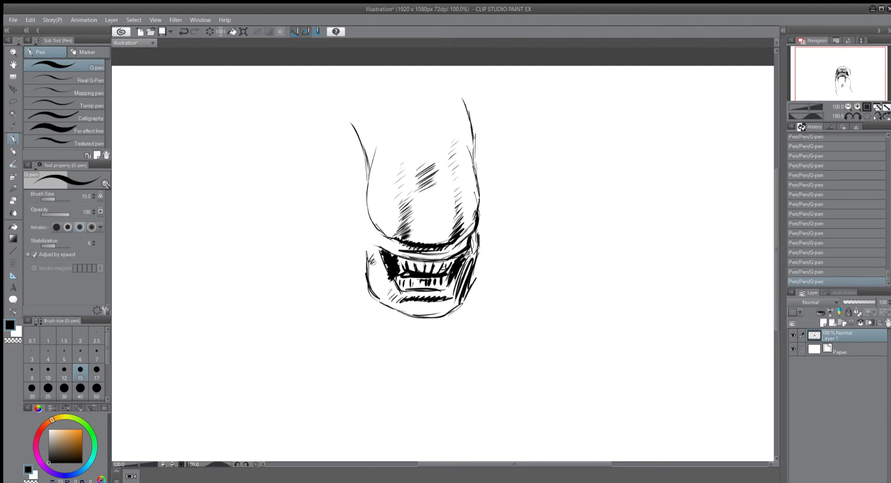
drag(375, 261, 375, 279)
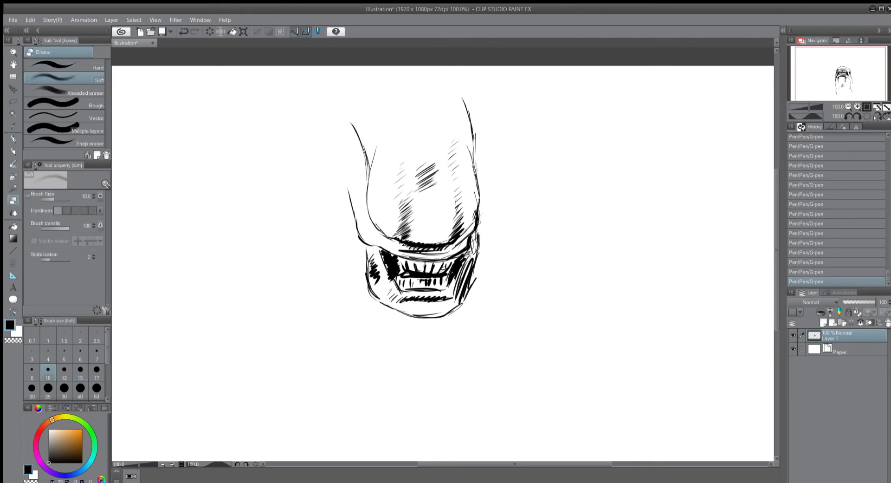
Step: Resize the Soft eraser to a much larger size, then switch back to the G-pen
click(63, 351)
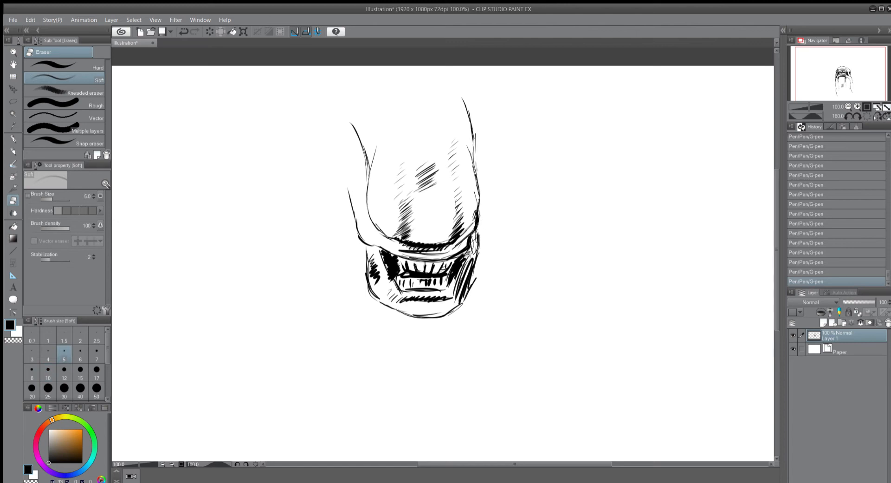
click(48, 378)
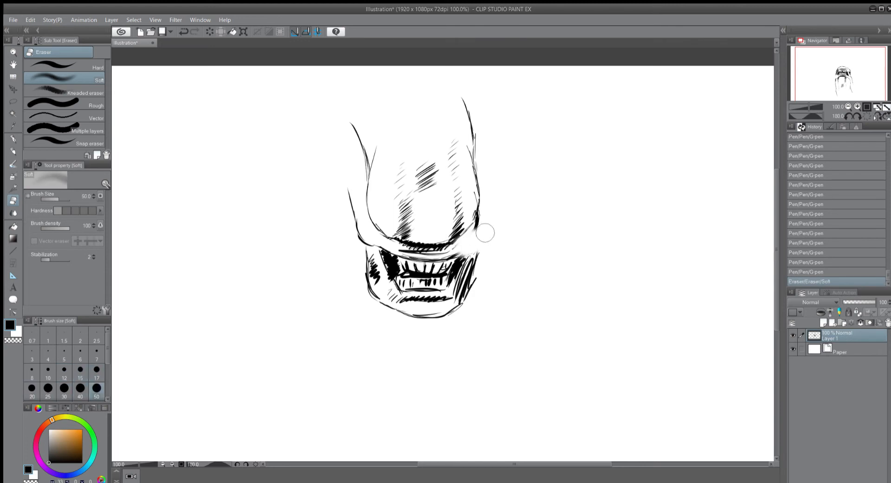
click(12, 139)
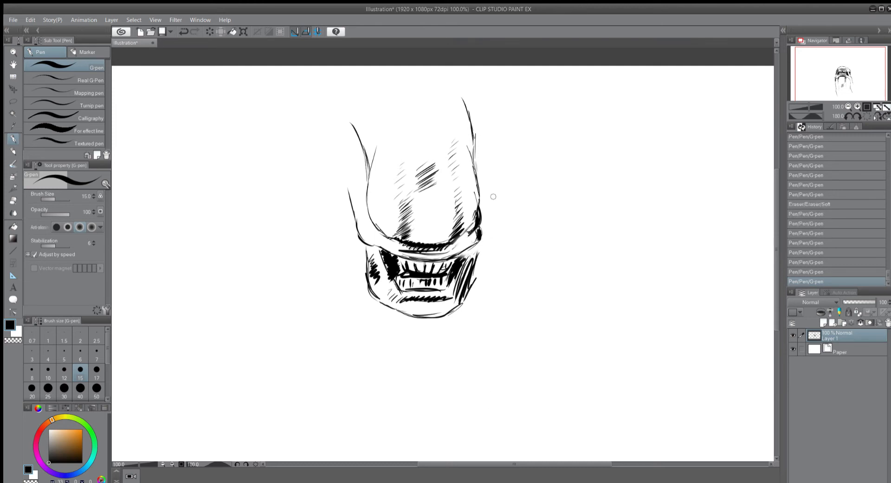
mouse_move(495, 239)
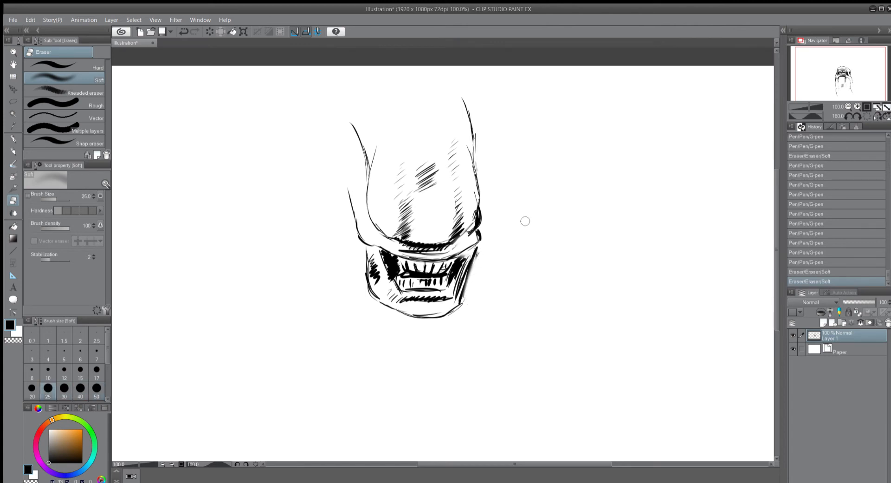
mouse_move(508, 268)
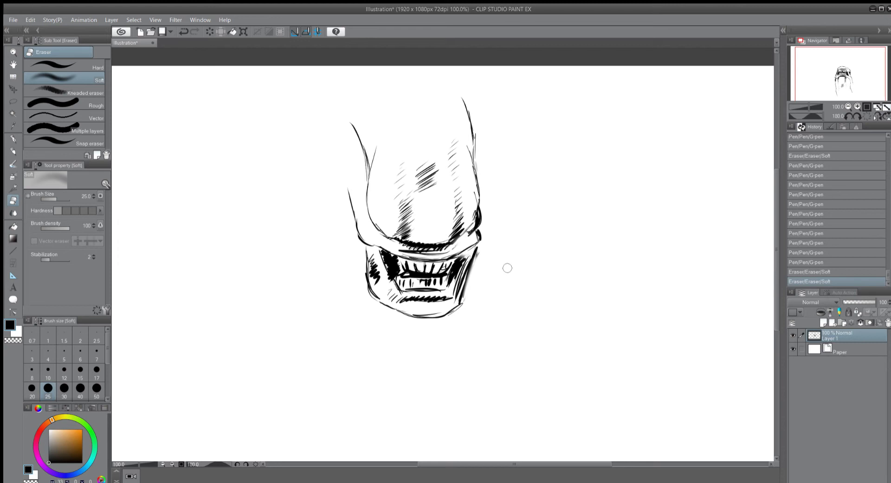
mouse_move(498, 272)
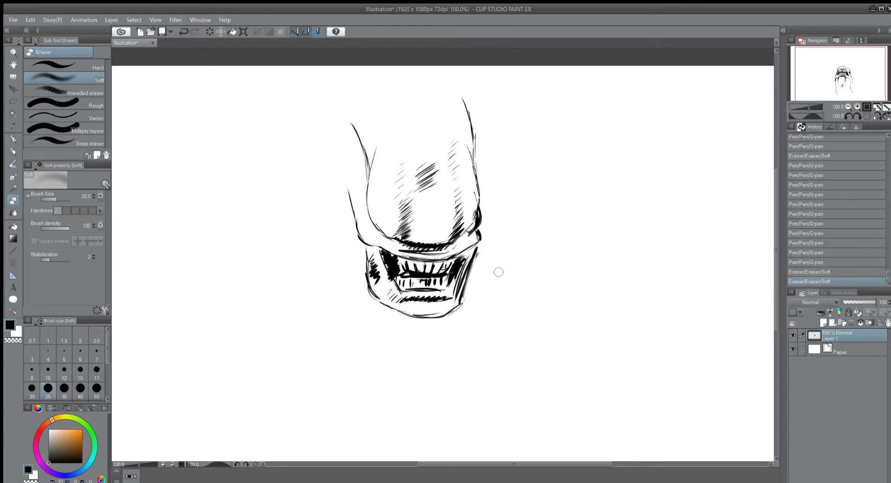
mouse_move(498, 263)
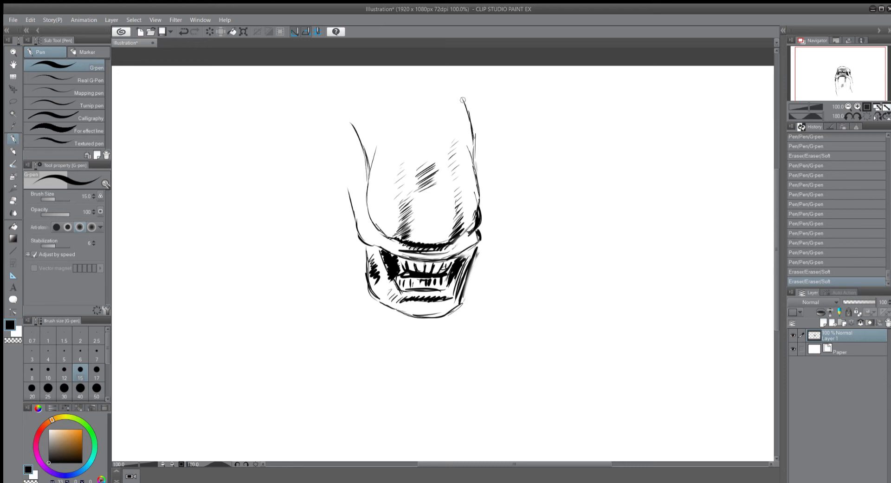
Step: Draw the dome's rounded top and left crest, hatch its left hollow, and erase stray lines
drag(463, 100, 372, 83)
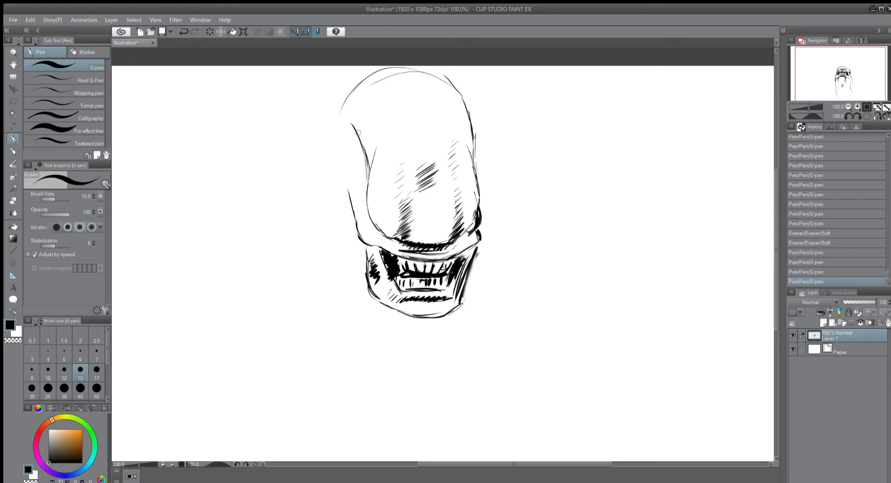
mouse_move(459, 108)
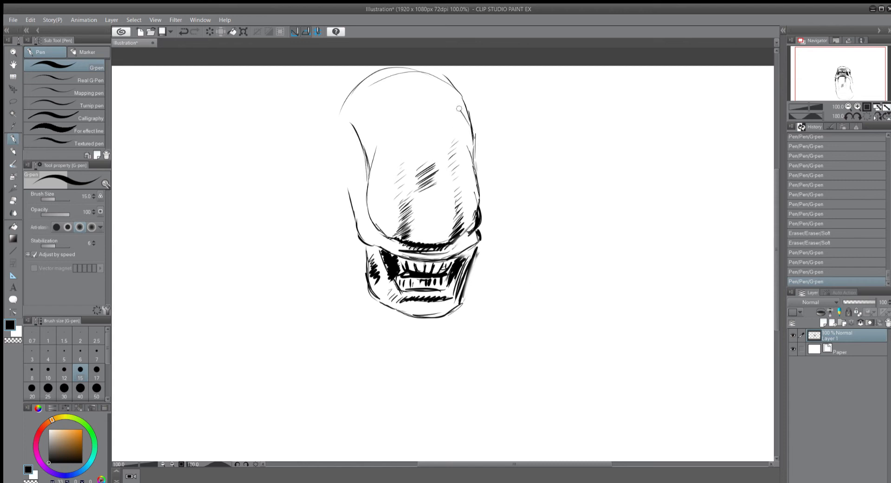
drag(461, 108, 327, 152)
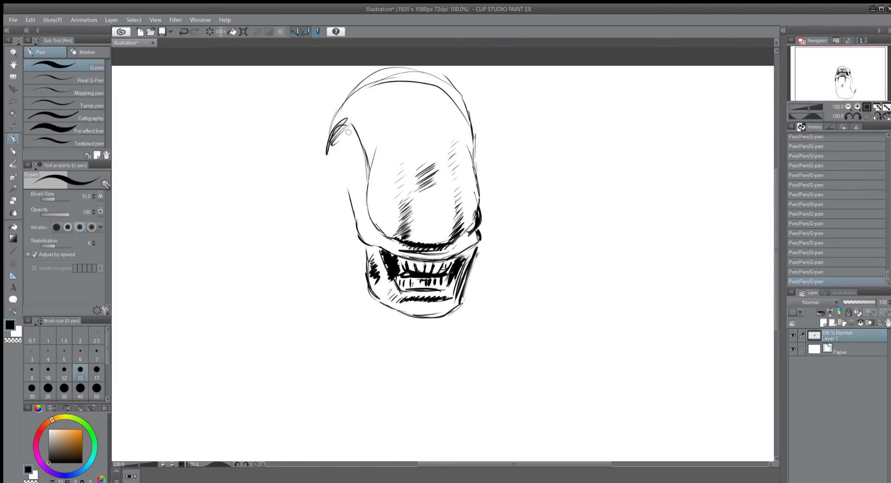
drag(347, 131, 341, 159)
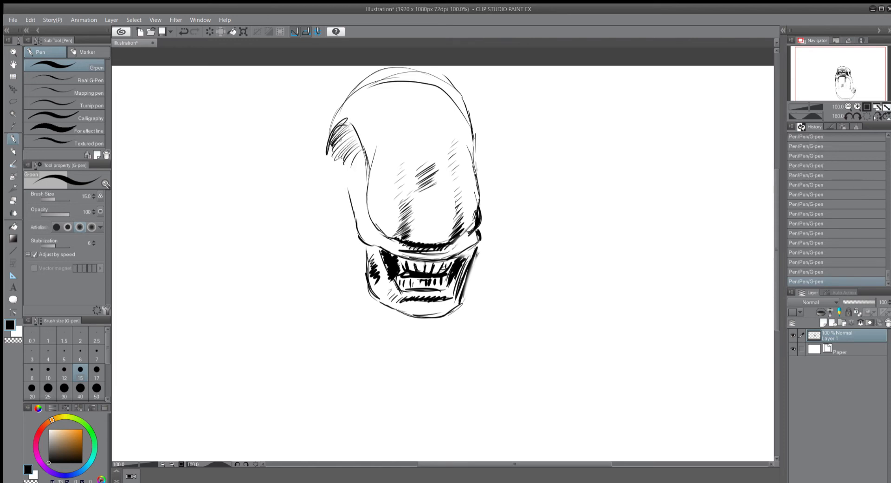
drag(335, 128, 361, 156)
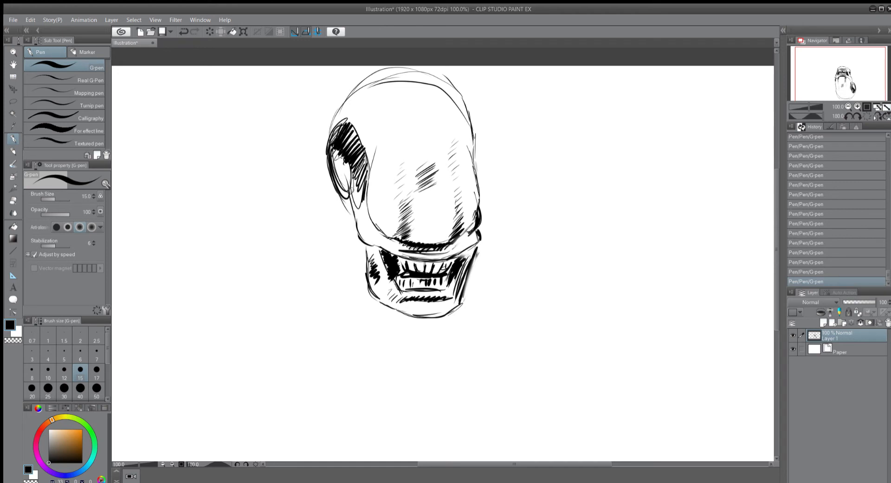
mouse_move(527, 349)
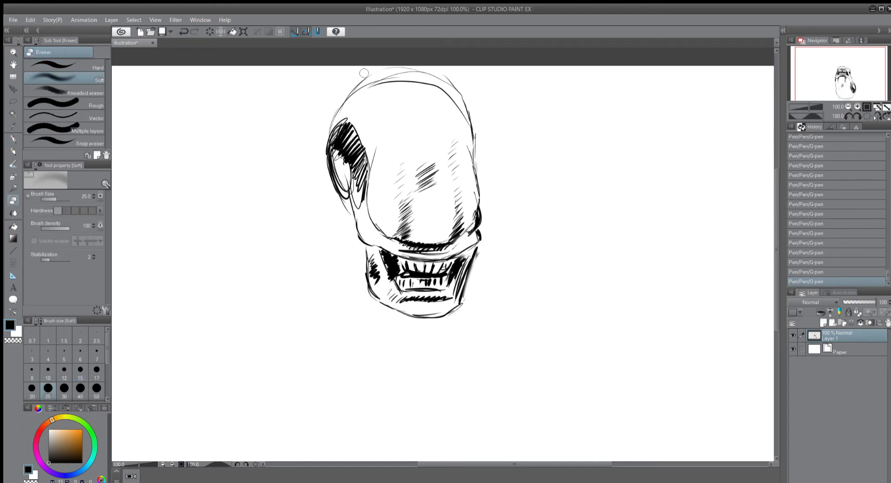
drag(364, 72, 454, 81)
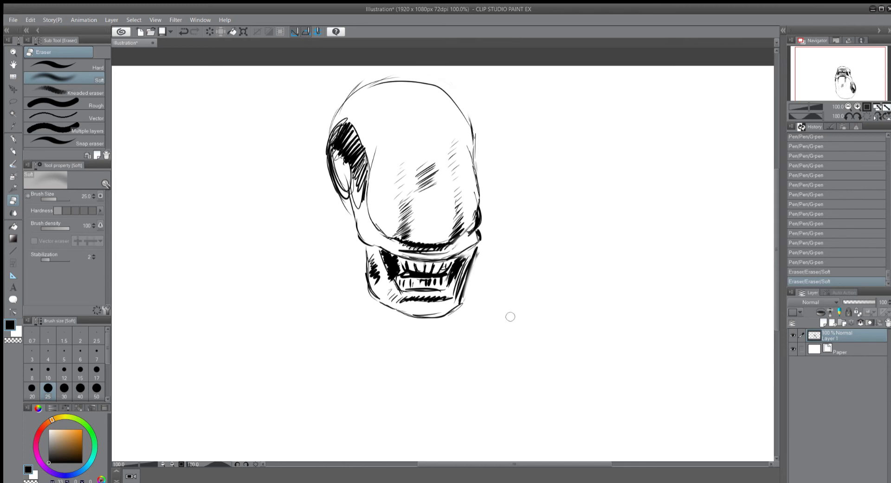
mouse_move(507, 318)
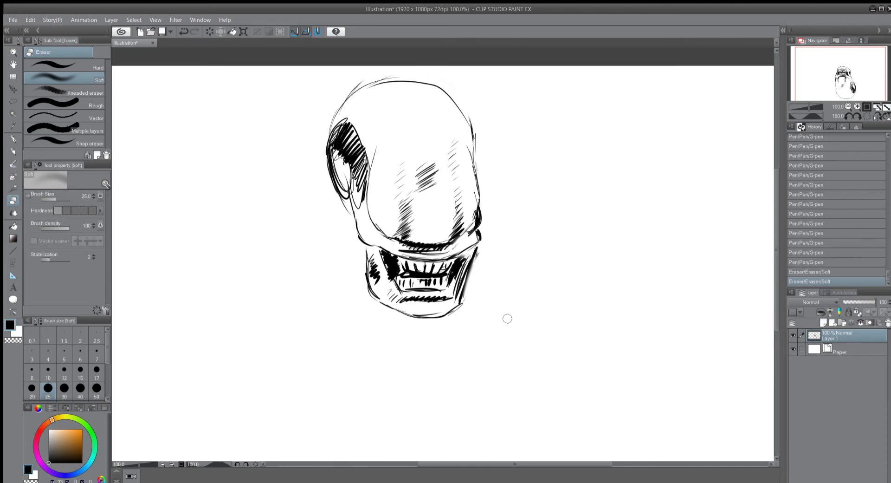
click(13, 138)
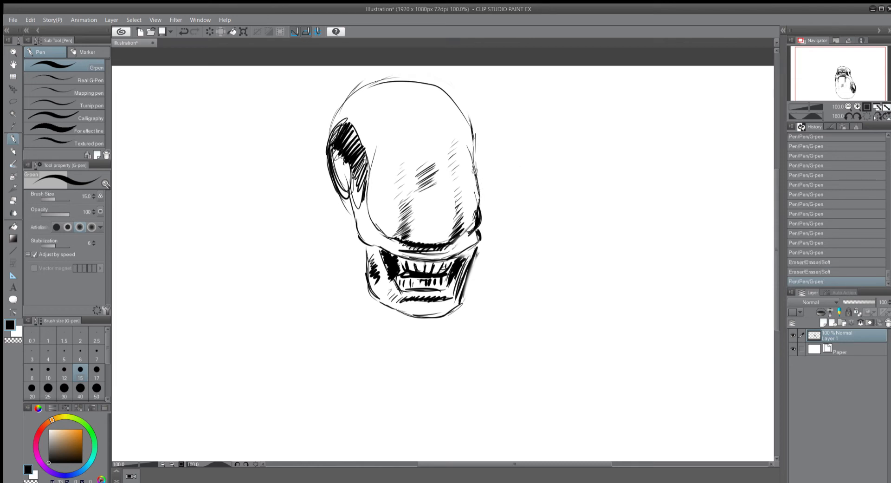
Step: Ink a hatched spike, neck hatching and a shoulder shape extending right of the head
drag(475, 170, 509, 202)
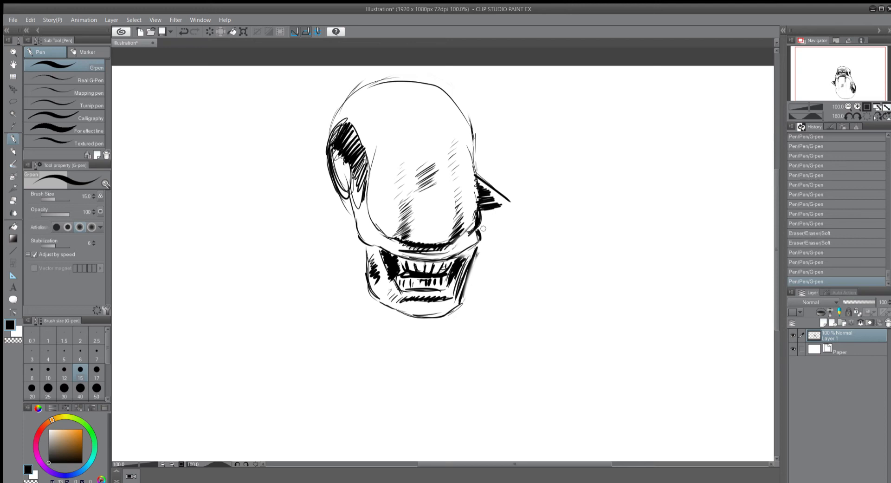
drag(480, 229, 500, 236)
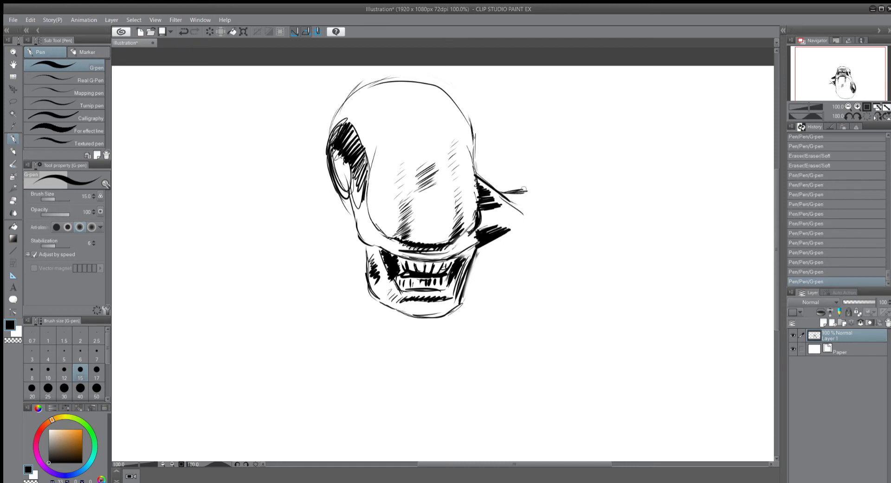
drag(511, 188, 556, 199)
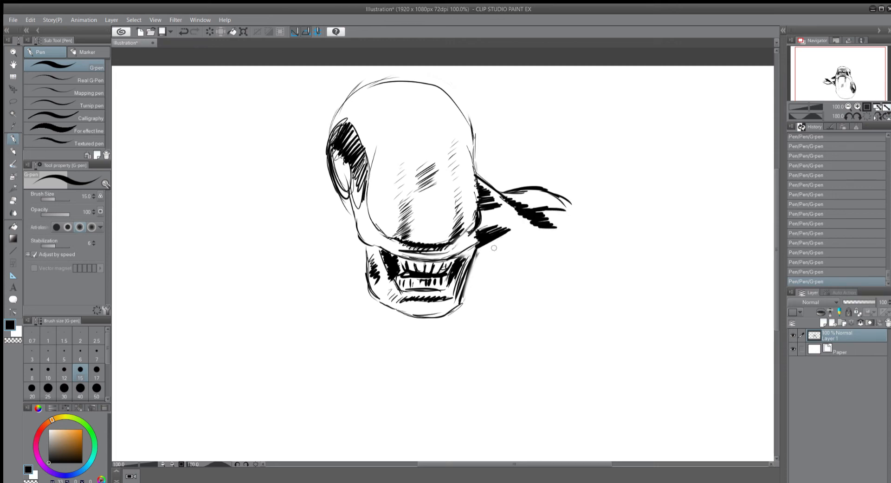
mouse_move(483, 293)
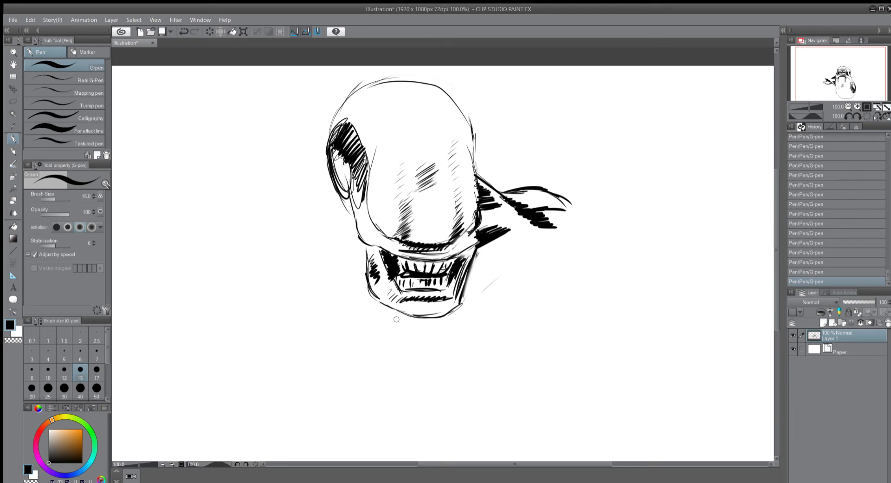
mouse_move(394, 326)
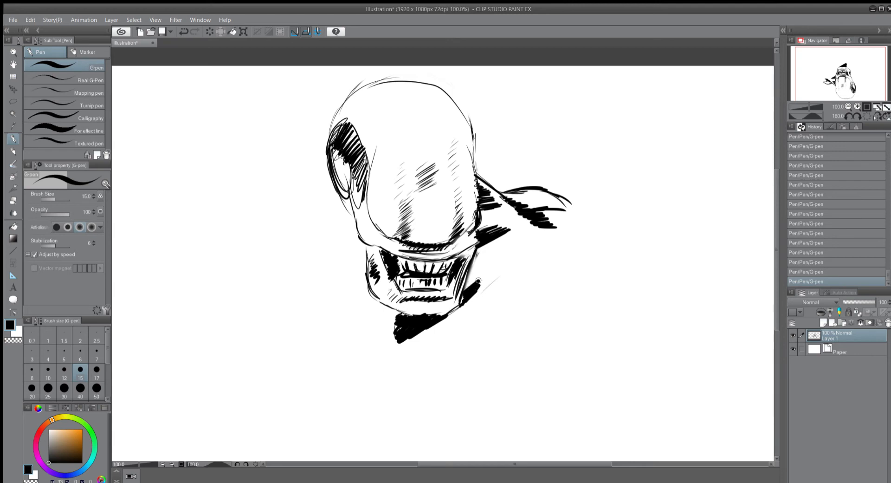
Step: Outline the neck down from the jaw, draw the sweeping shoulder line, and hatch the right shoulder
drag(466, 284, 501, 261)
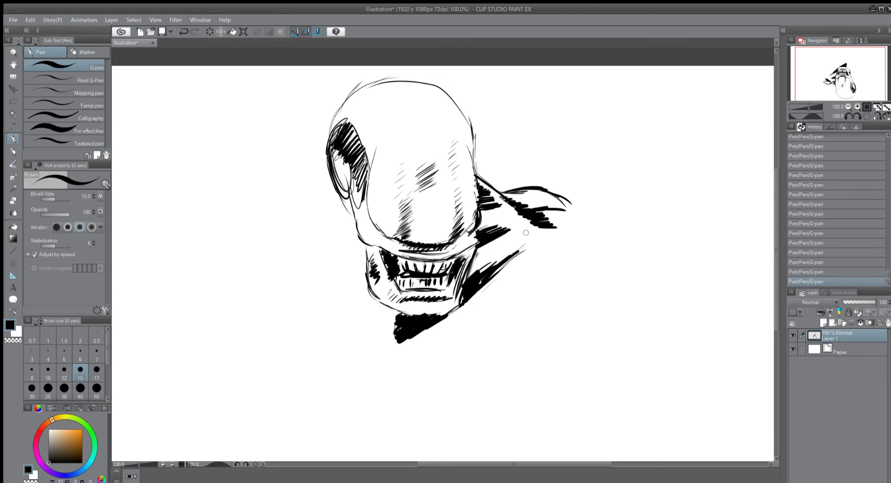
drag(527, 232, 557, 230)
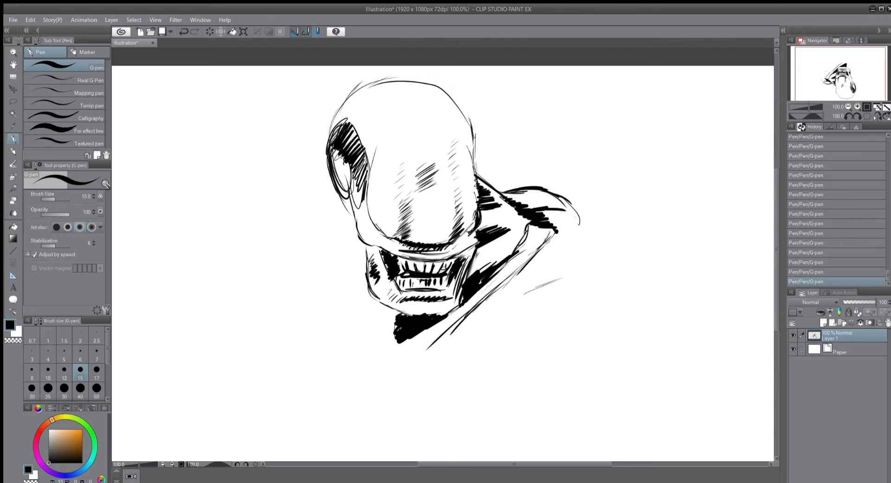
drag(531, 242, 563, 251)
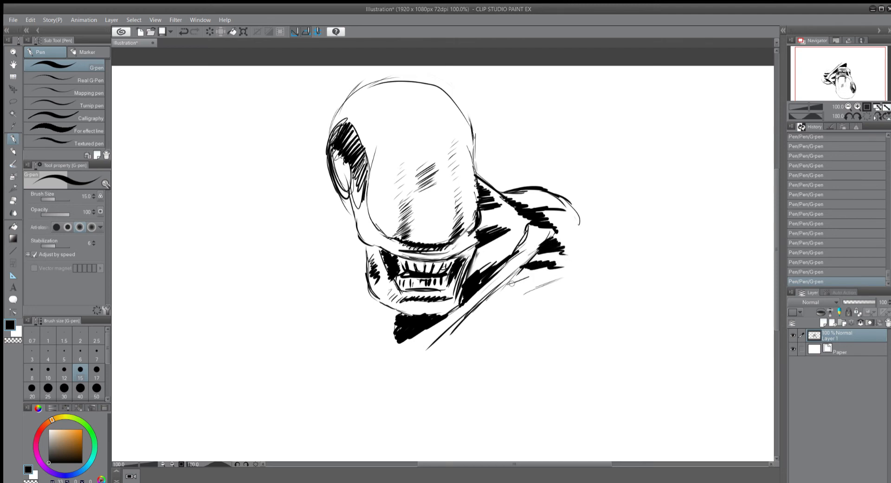
Step: Extend the shoulder contours rightward, add bold strokes at lower left, and hatch the dome's top
drag(509, 284, 576, 279)
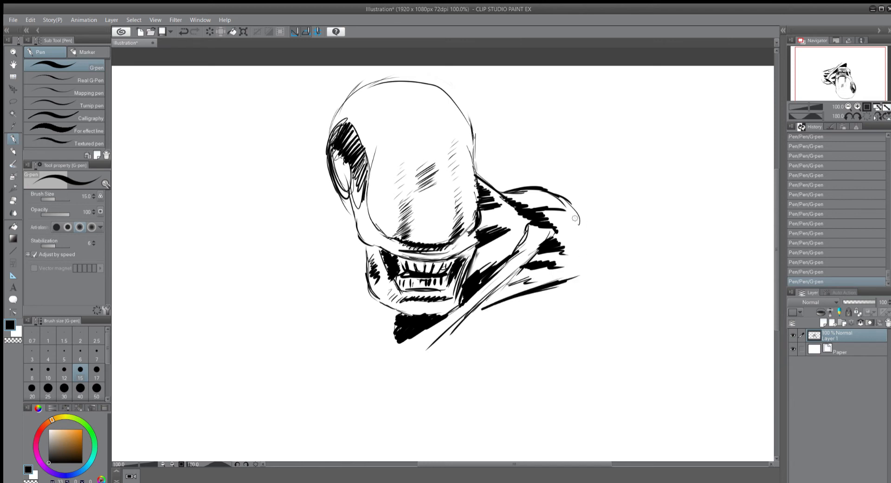
drag(574, 219, 588, 264)
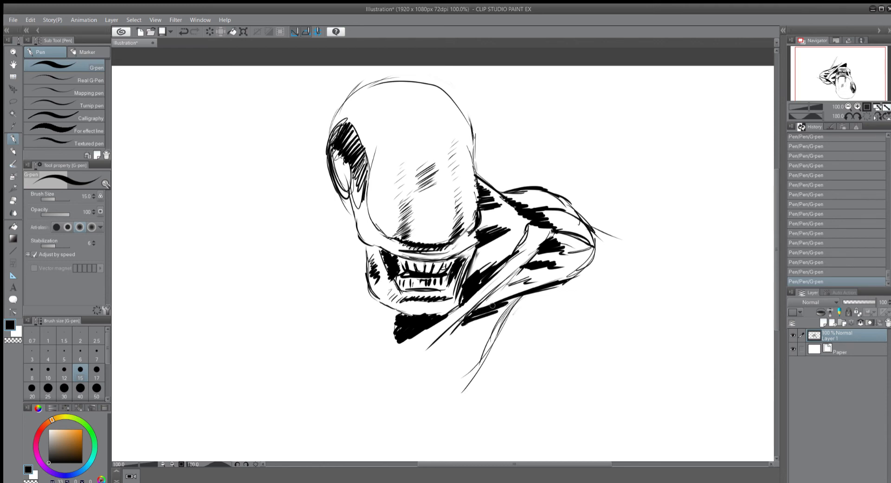
drag(489, 304, 406, 364)
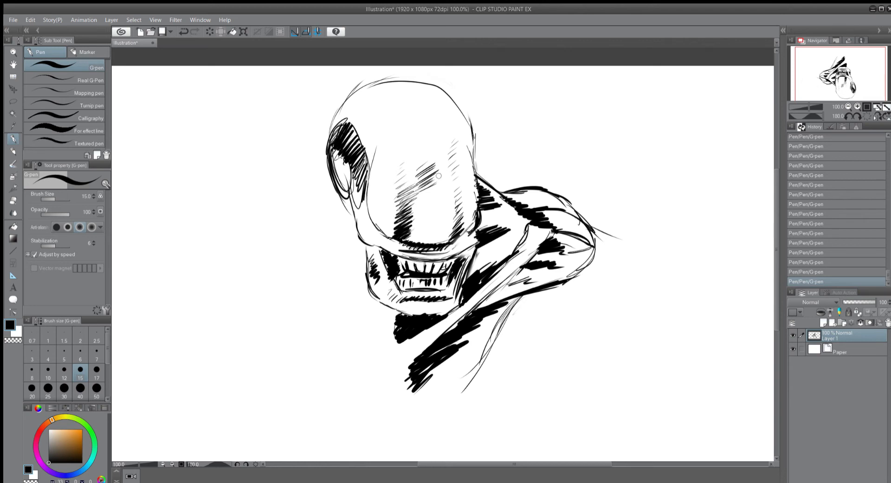
drag(438, 175, 394, 135)
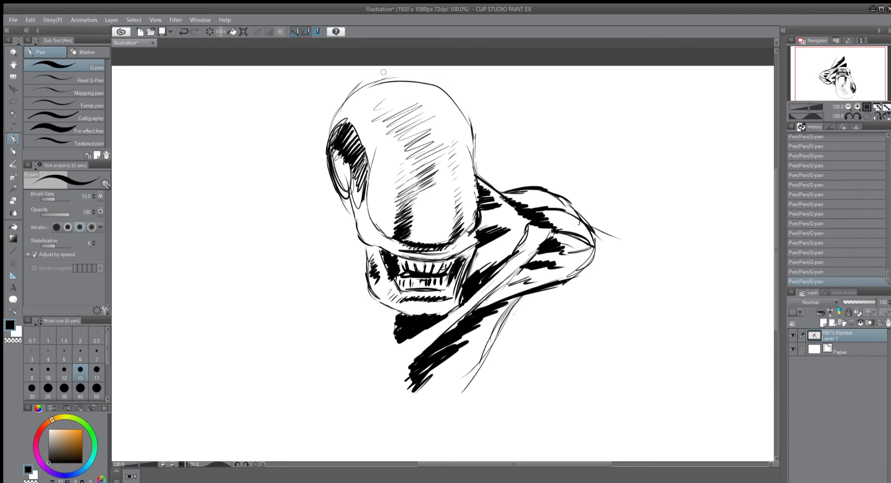
mouse_move(338, 250)
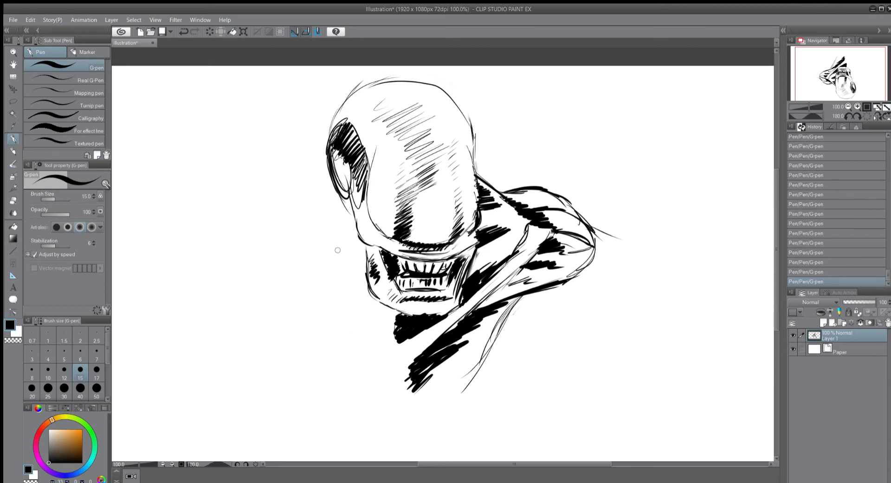
mouse_move(321, 176)
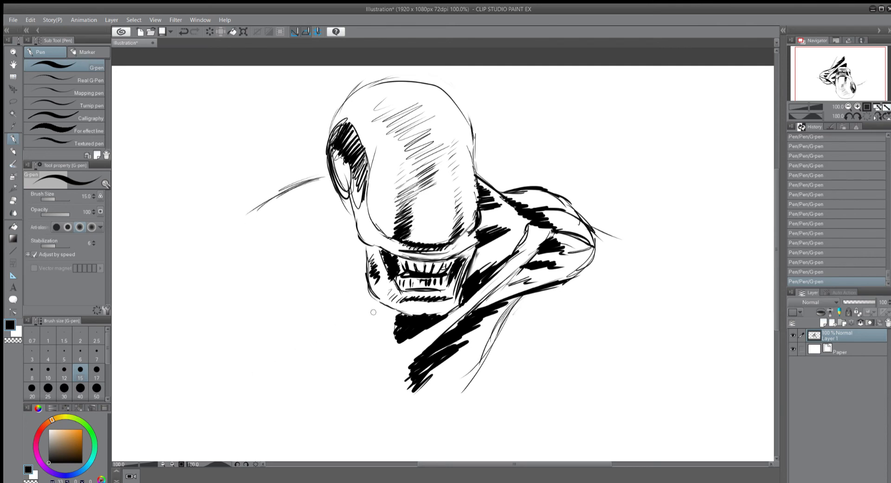
mouse_move(380, 353)
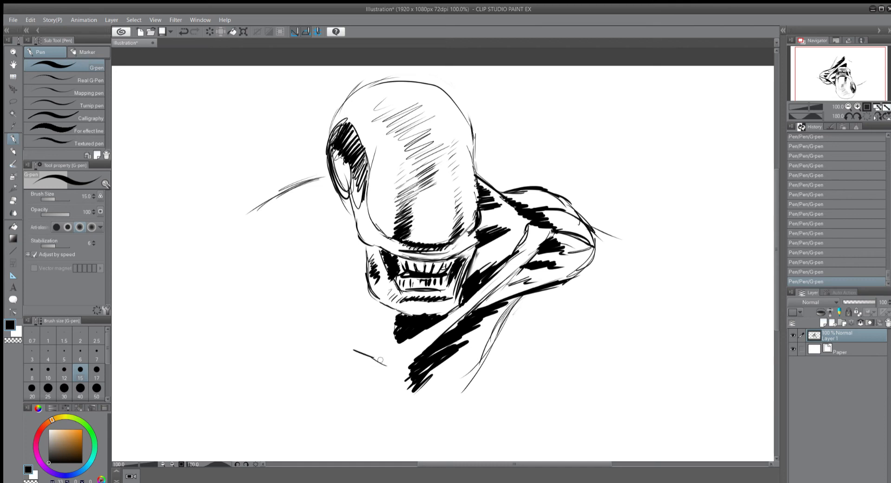
Step: Draw body lines, the left arm with looped hand and underside, and chest hatching stripes
drag(327, 341, 384, 341)
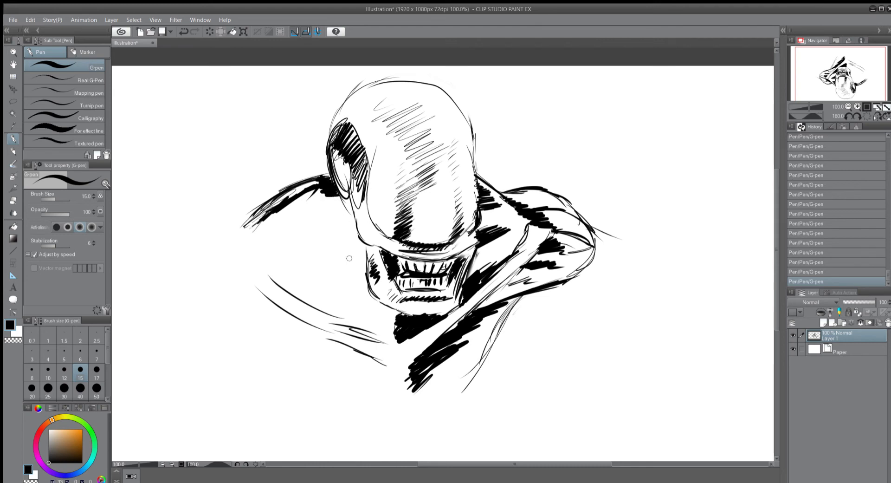
mouse_move(325, 210)
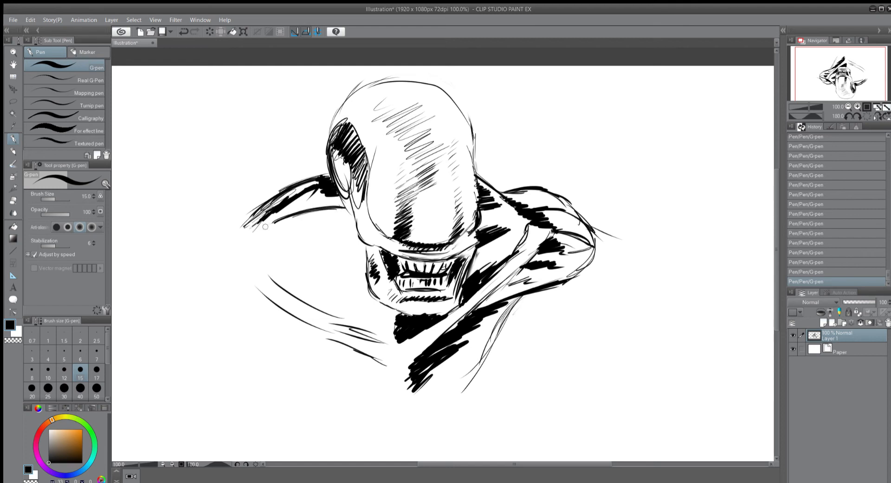
drag(261, 228, 324, 207)
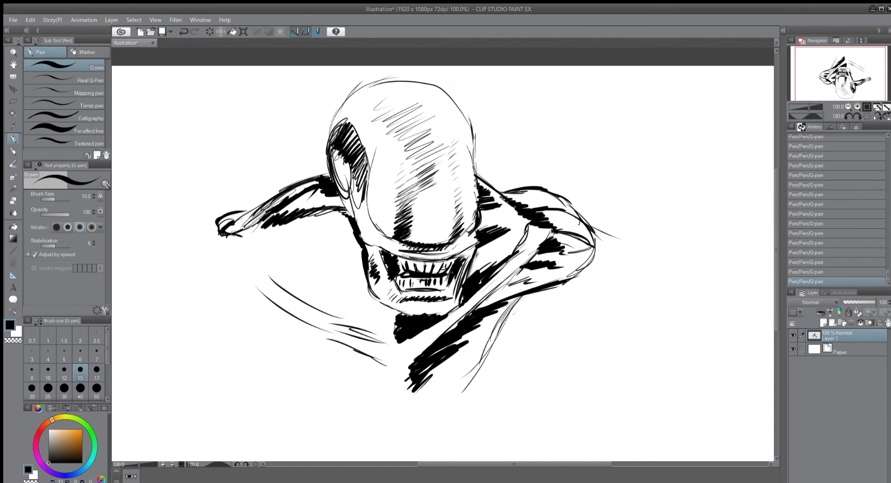
drag(227, 224, 235, 248)
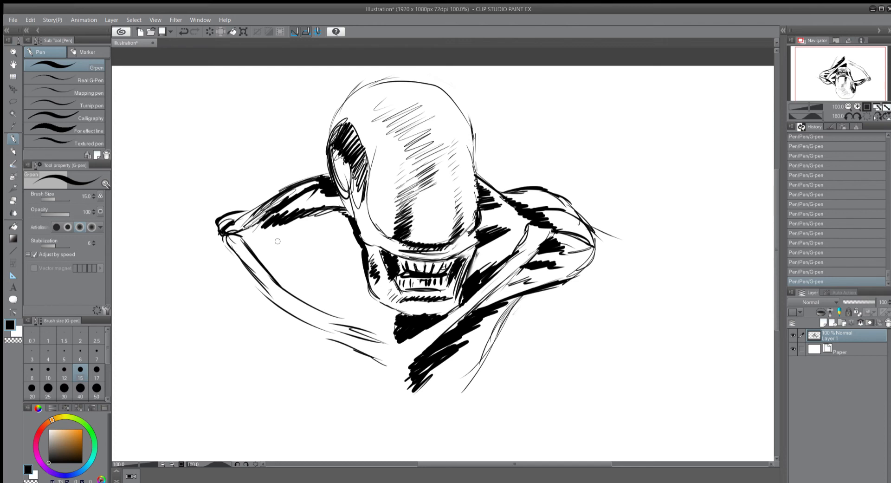
drag(238, 239, 256, 233)
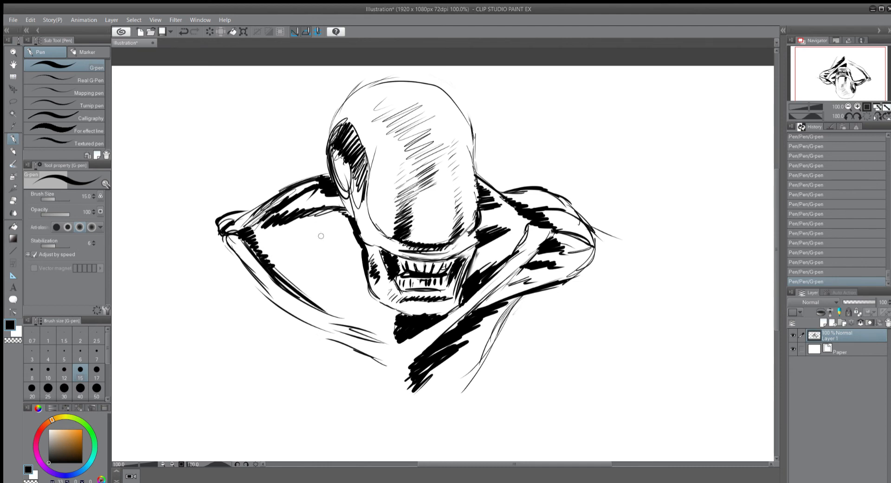
mouse_move(335, 218)
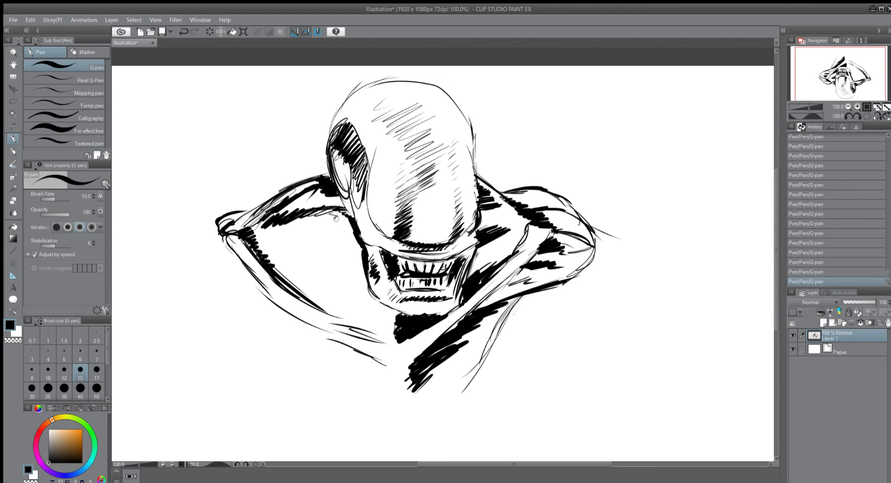
drag(341, 222, 296, 258)
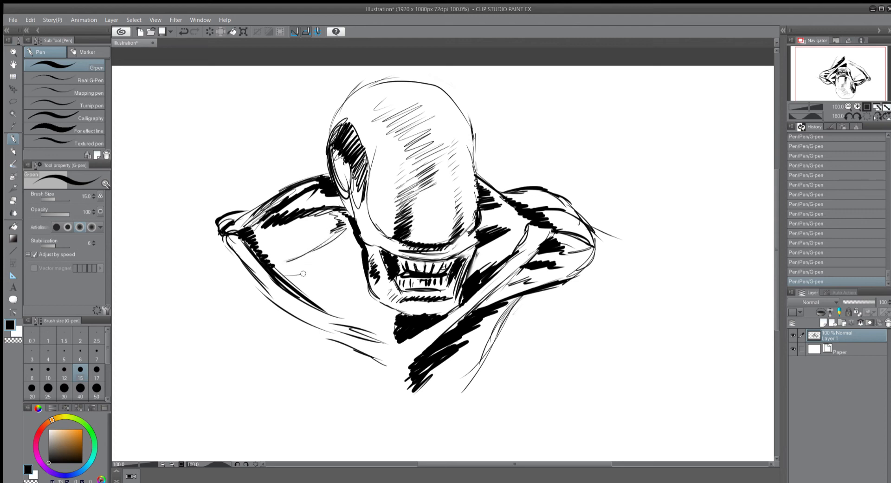
drag(278, 260, 349, 275)
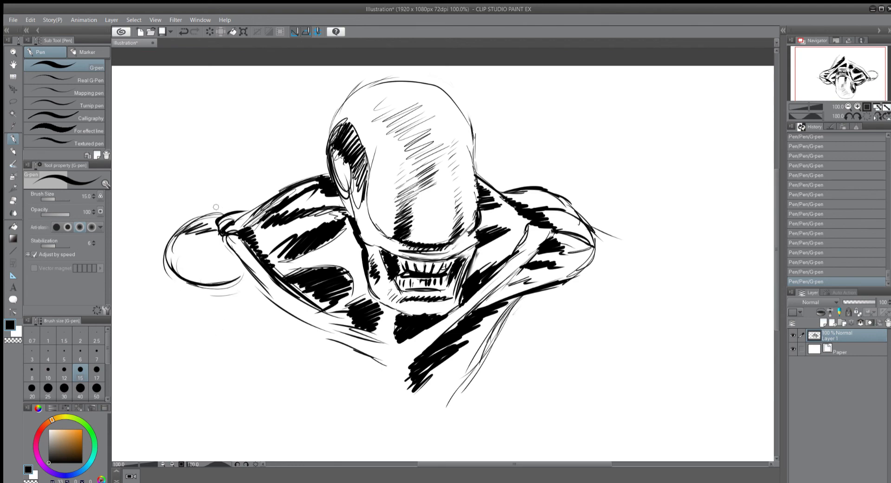
Step: Add sweeping looping strokes extending past the left hand
drag(193, 208, 250, 205)
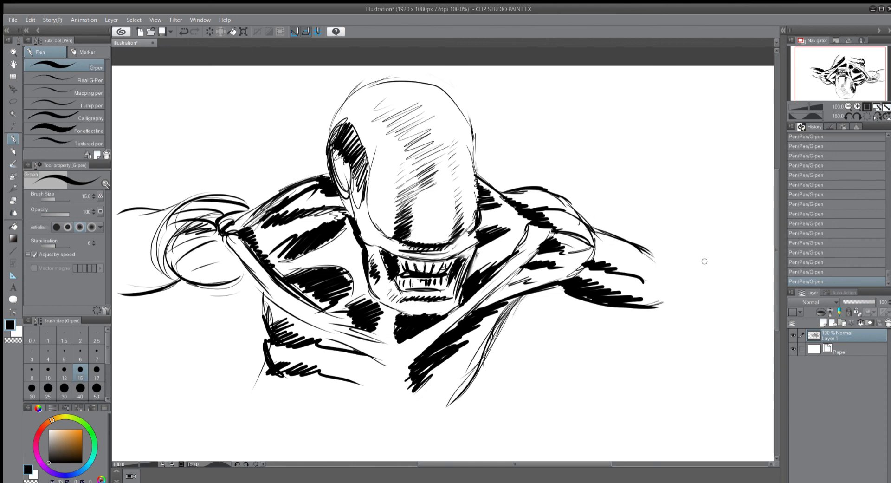
mouse_move(671, 274)
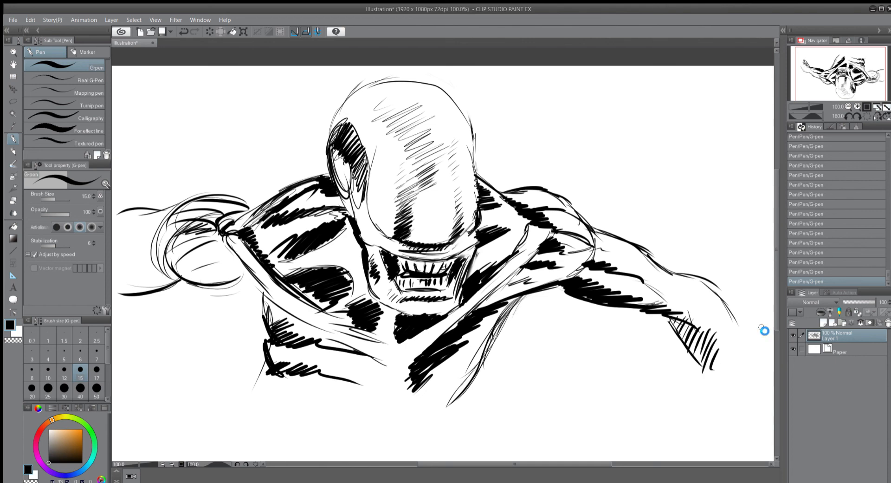
mouse_move(607, 329)
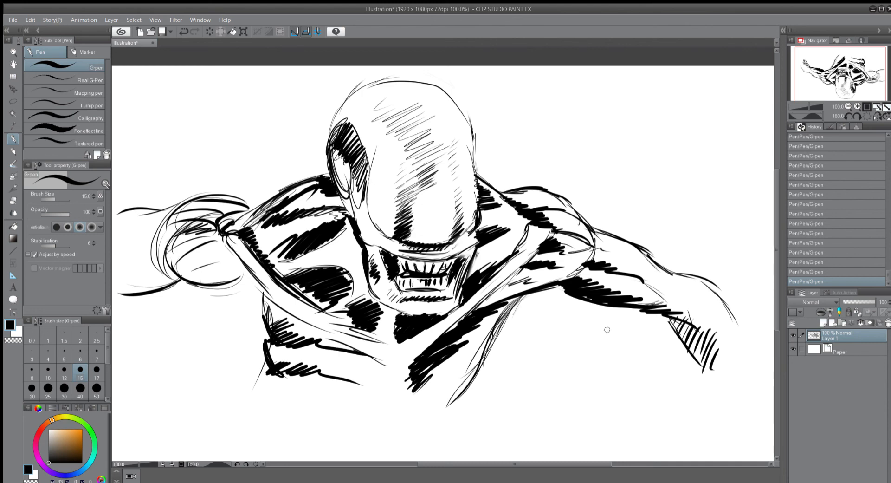
mouse_move(600, 333)
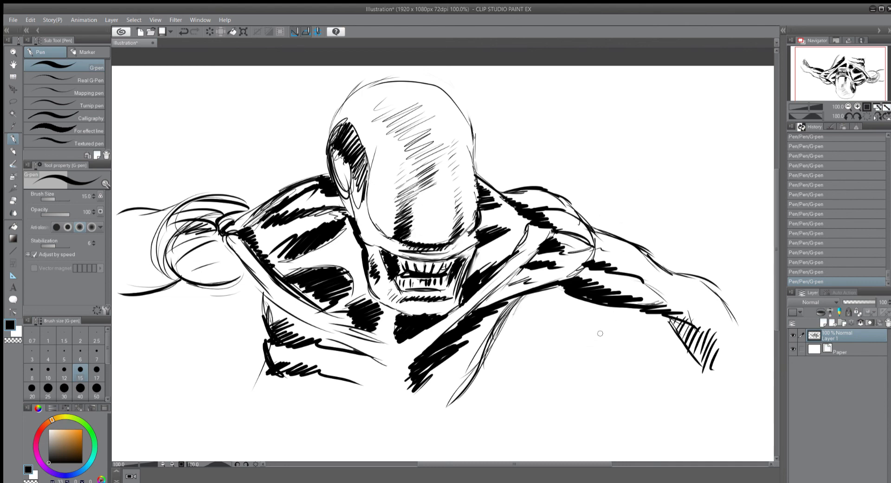
mouse_move(556, 368)
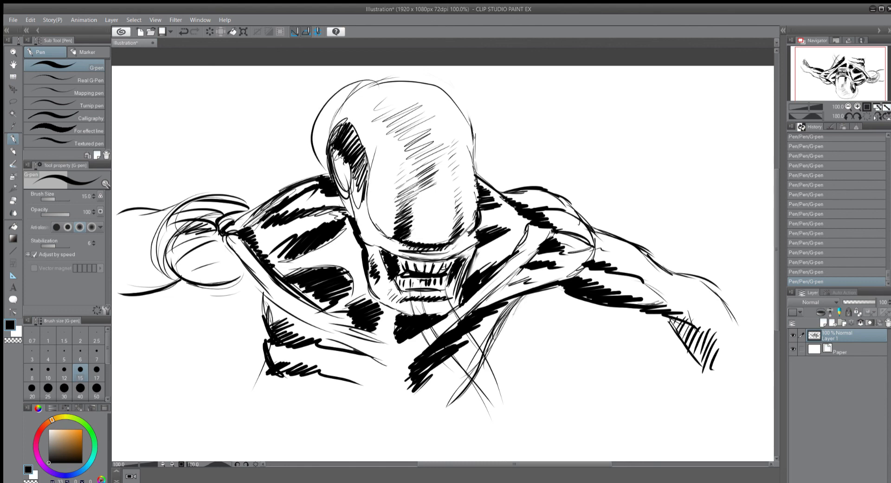
Step: Undo the last stroke and draw a zigzag ridged crest across the upper right
key(ctrl+z)
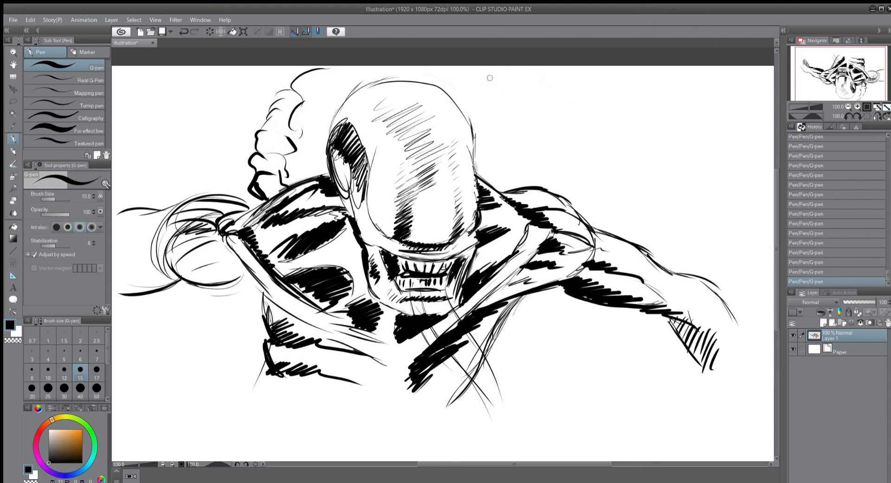
drag(494, 79, 557, 73)
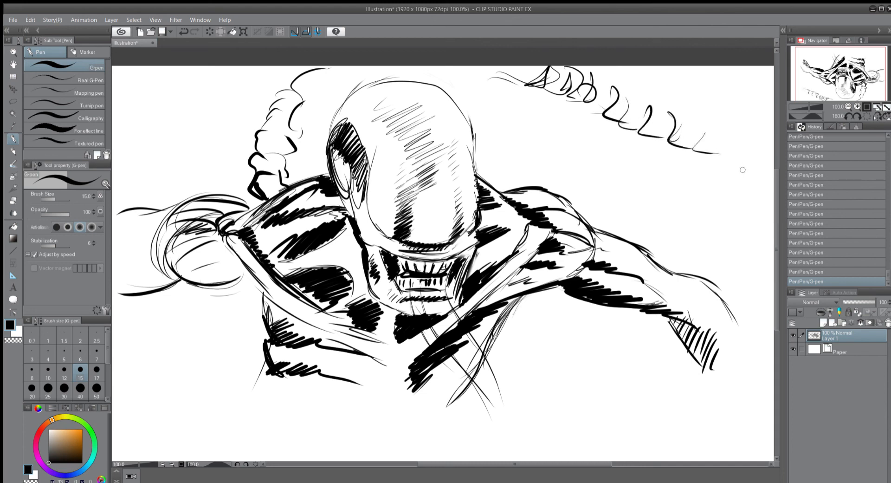
mouse_move(625, 353)
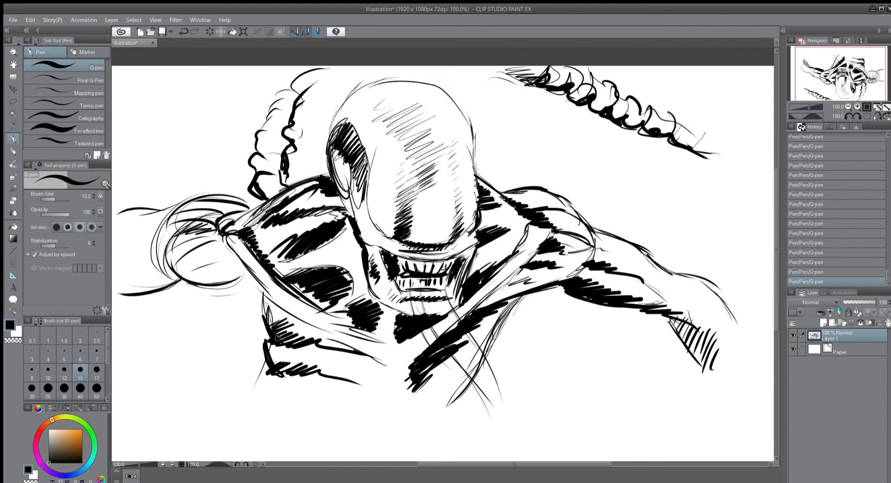
mouse_move(199, 387)
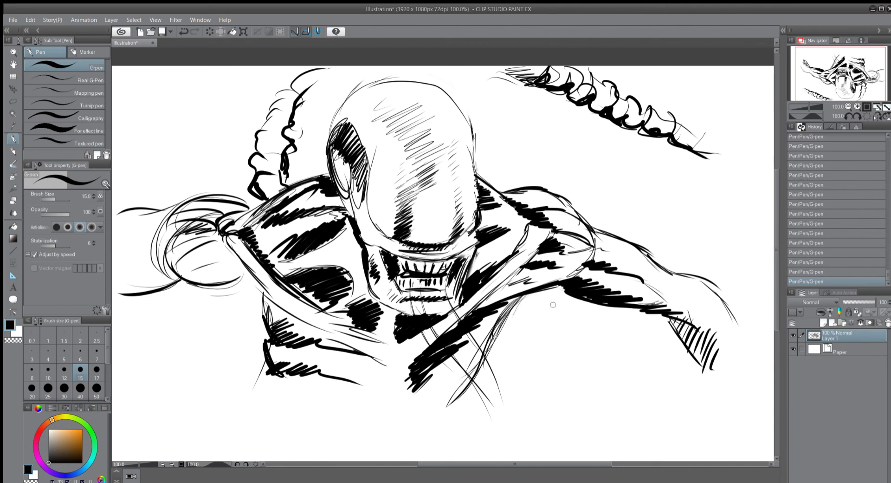
mouse_move(634, 268)
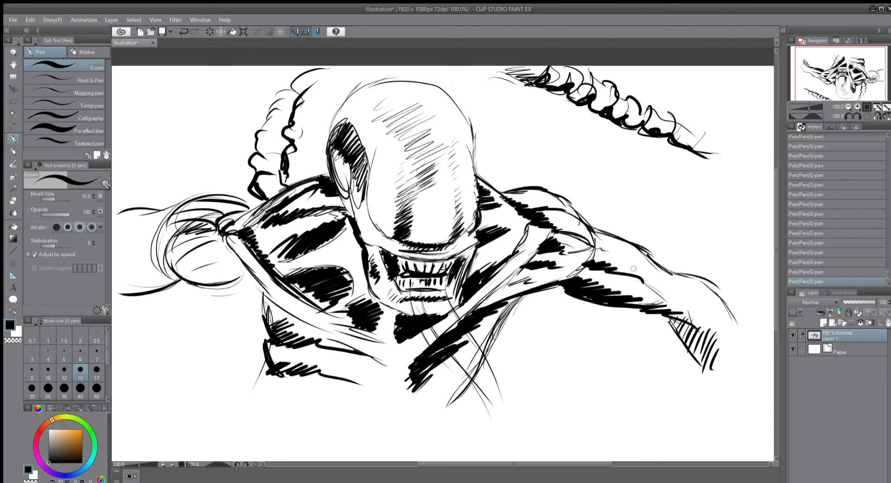
mouse_move(634, 204)
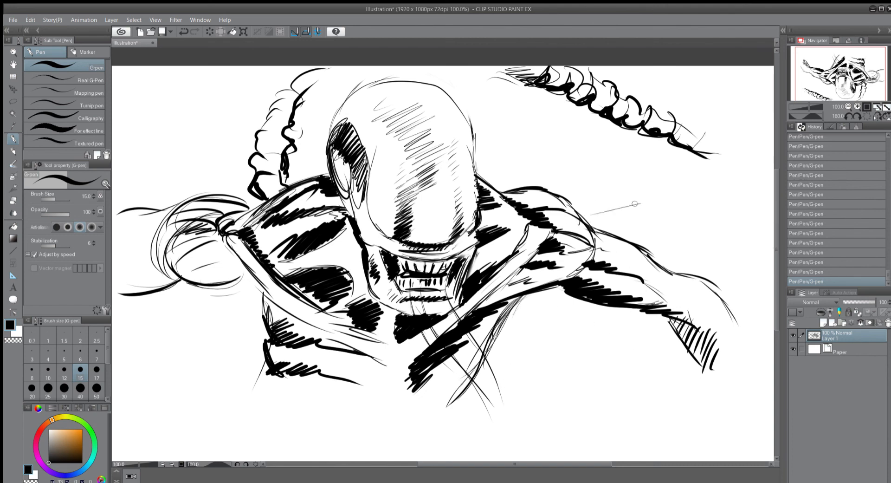